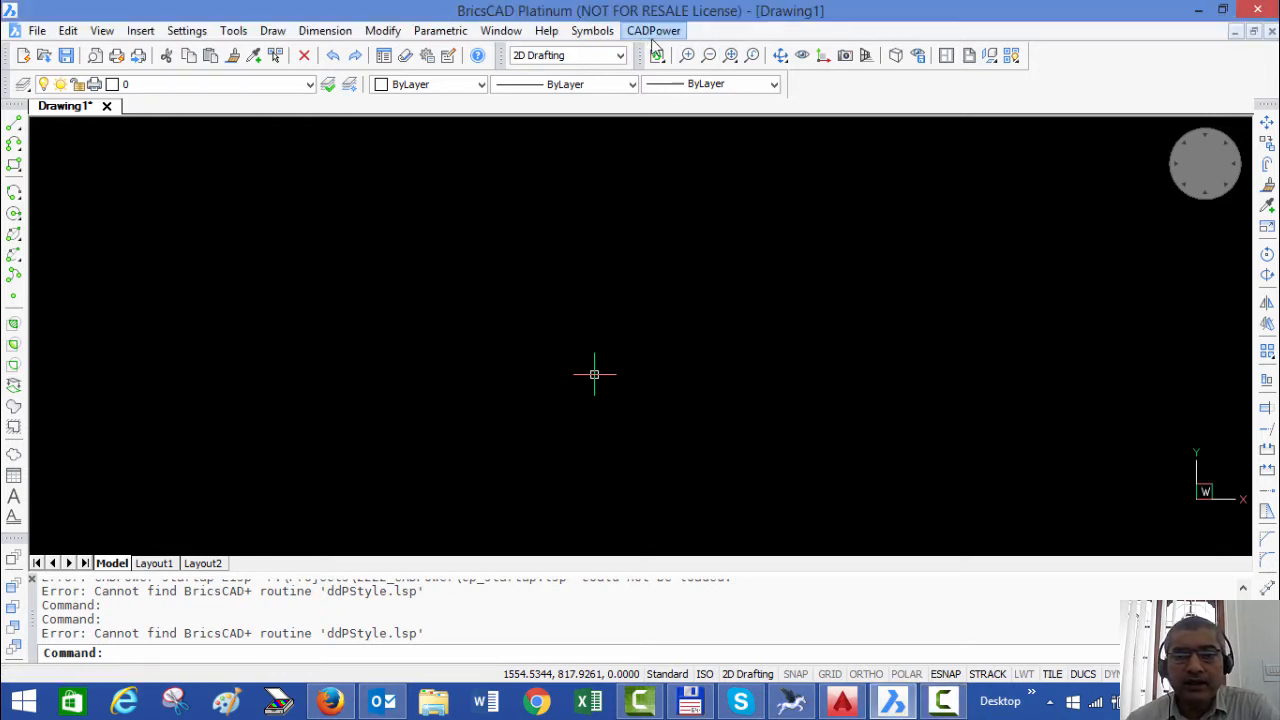
# Start a closed polyline outline of straight edges and one large arc.
pyautogui.click(653, 30)
pyautogui.write('pl')
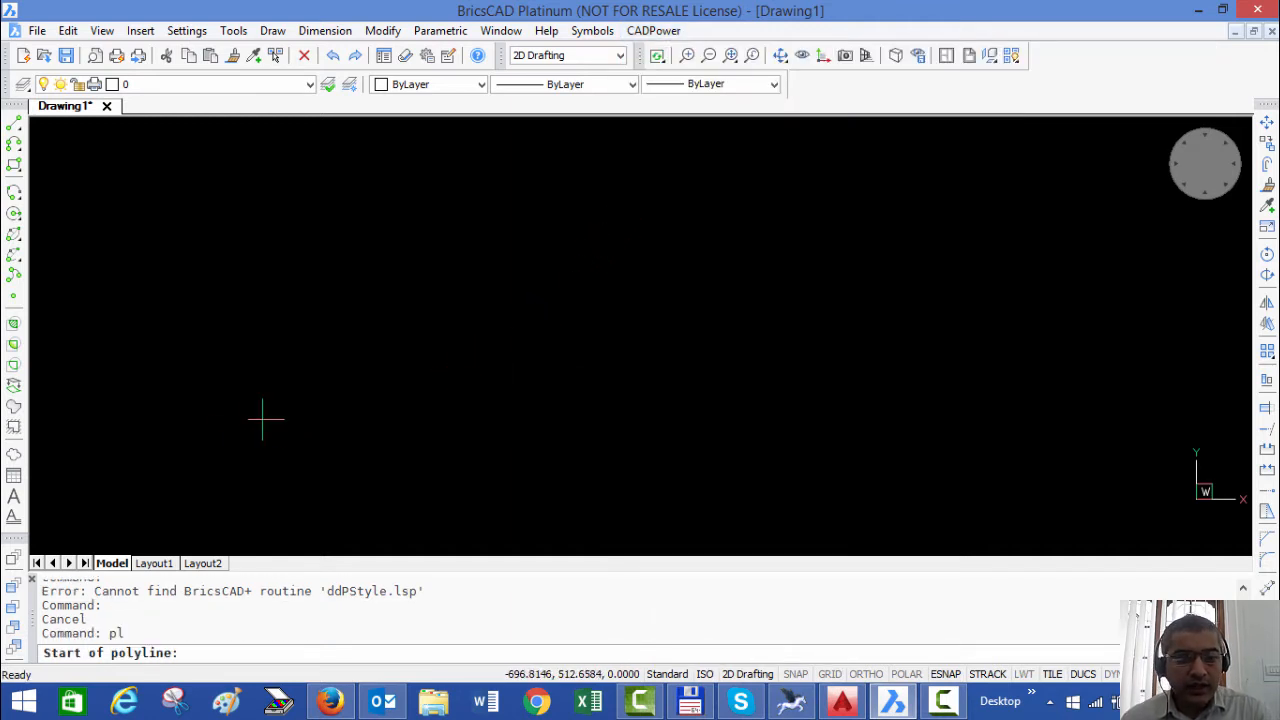
pyautogui.click(630, 195)
pyautogui.write('c')
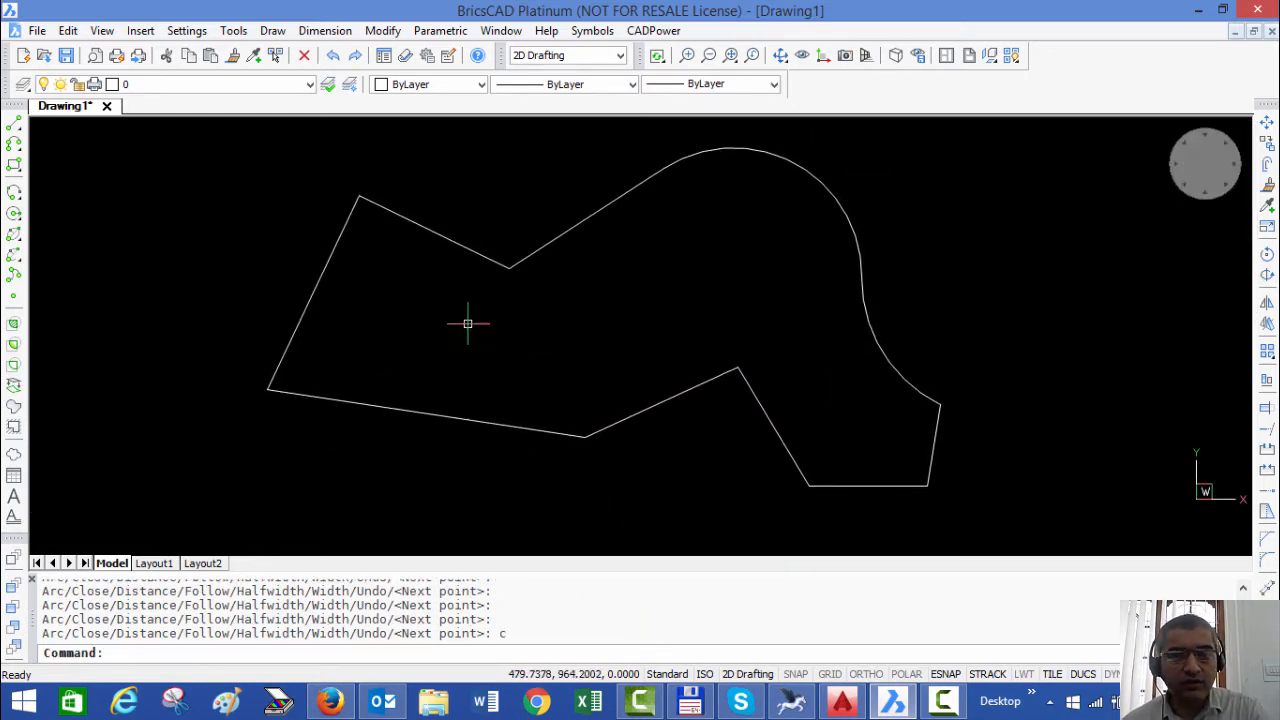
# Extract part of the outline's lower edge and move it just below the original.
pyautogui.click(653, 30)
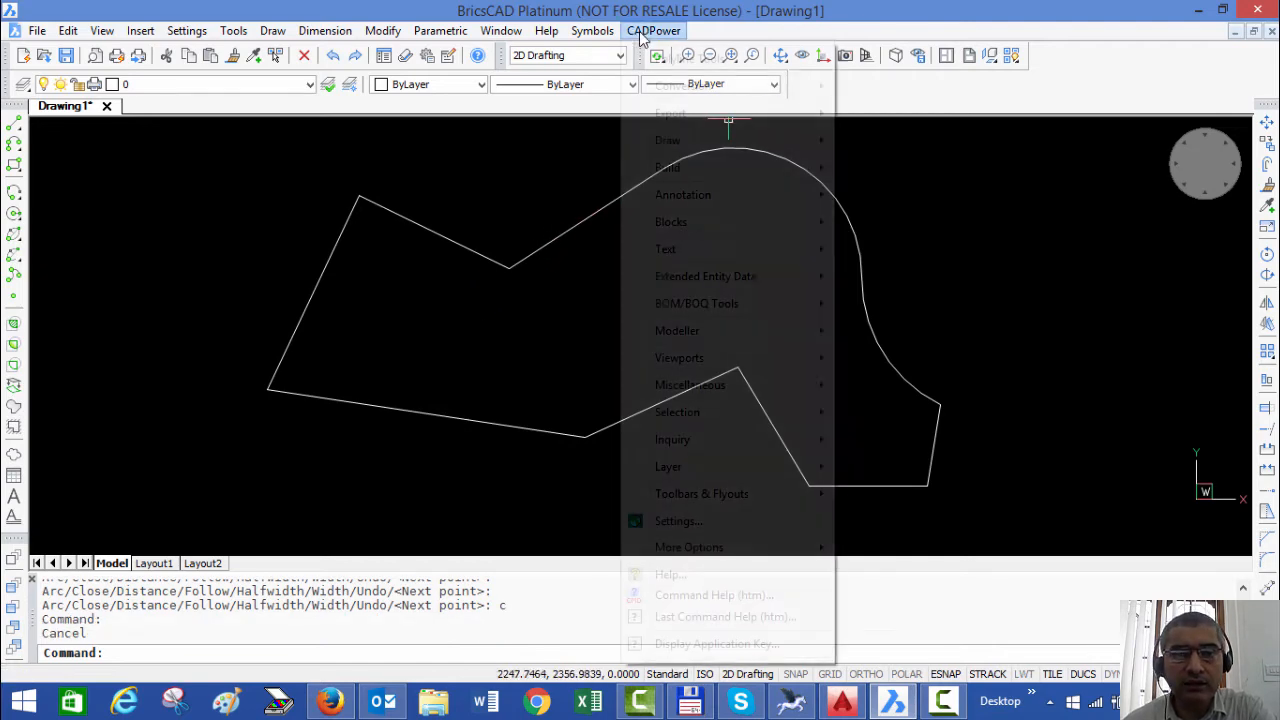
pyautogui.moveTo(911, 113)
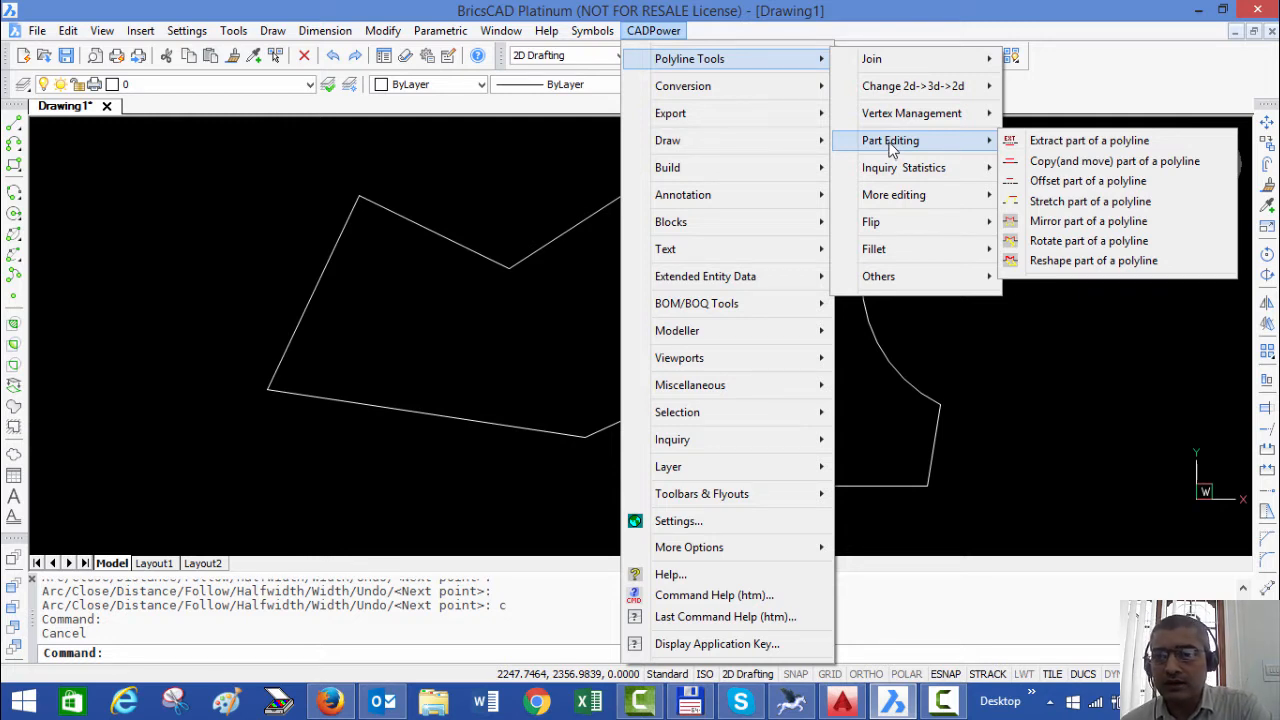
pyautogui.moveTo(1114, 161)
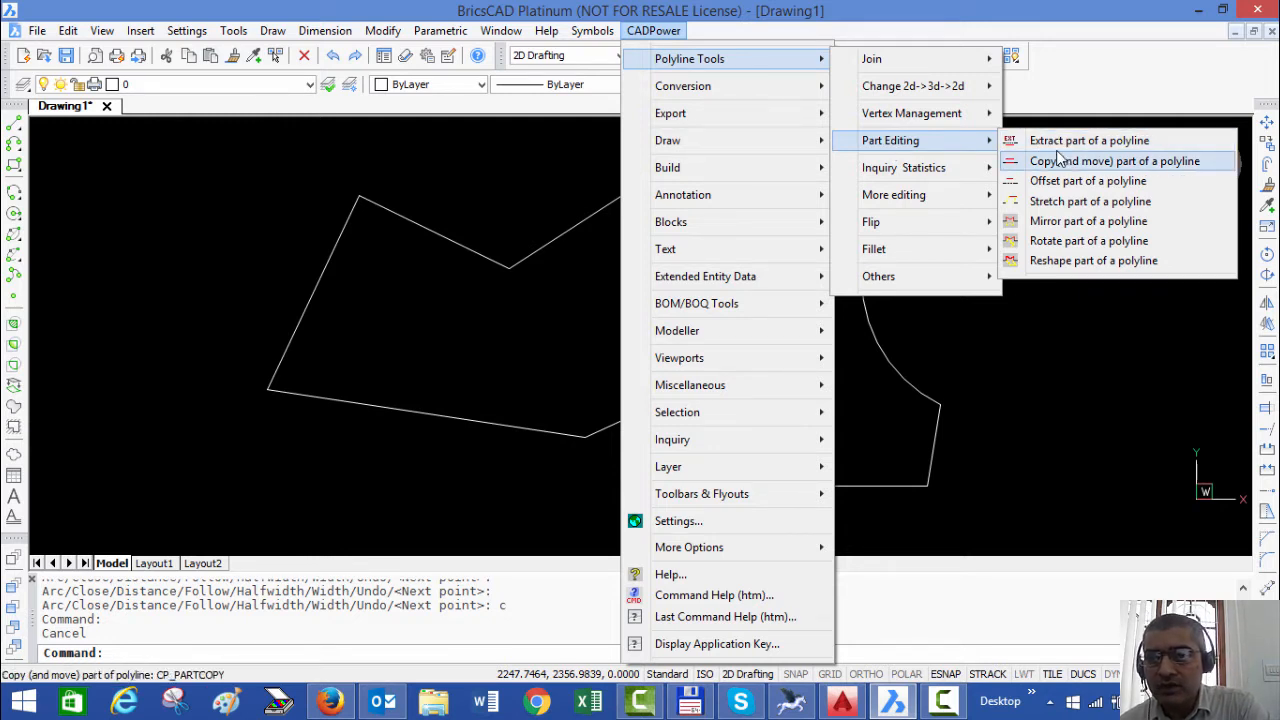
pyautogui.click(1088, 140)
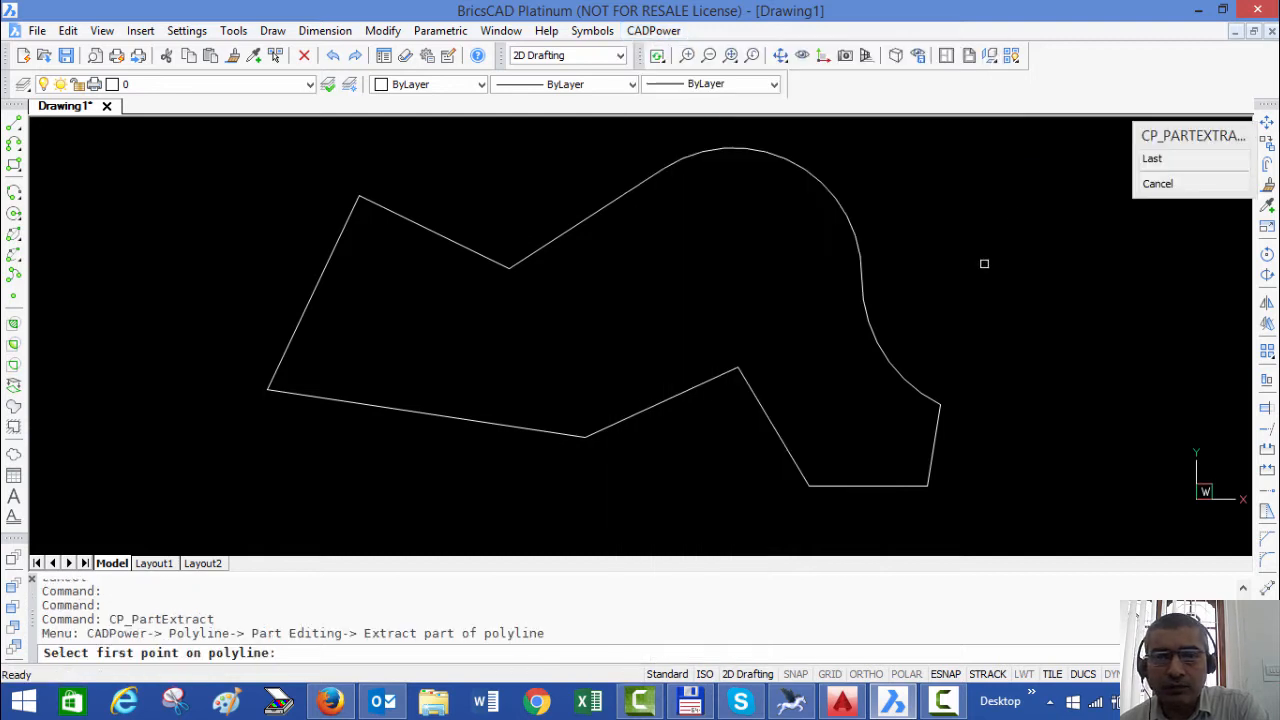
pyautogui.moveTo(739, 510)
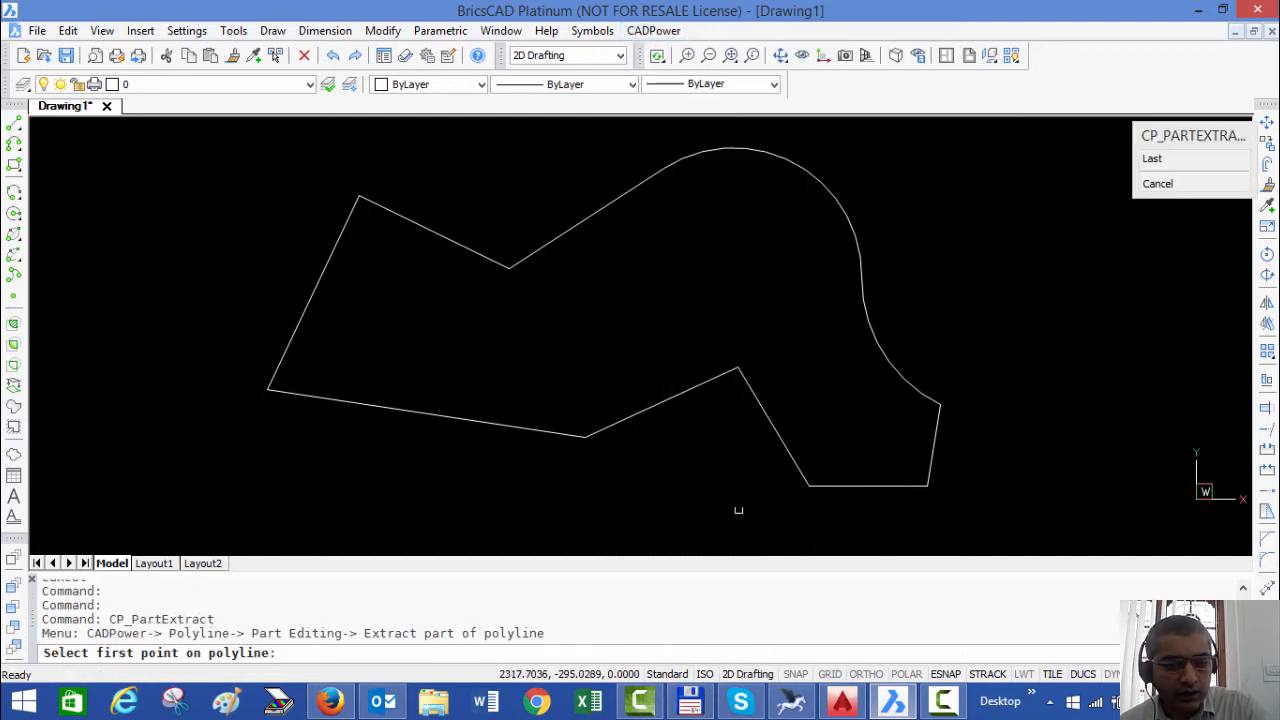
pyautogui.click(808, 486)
pyautogui.write('m')
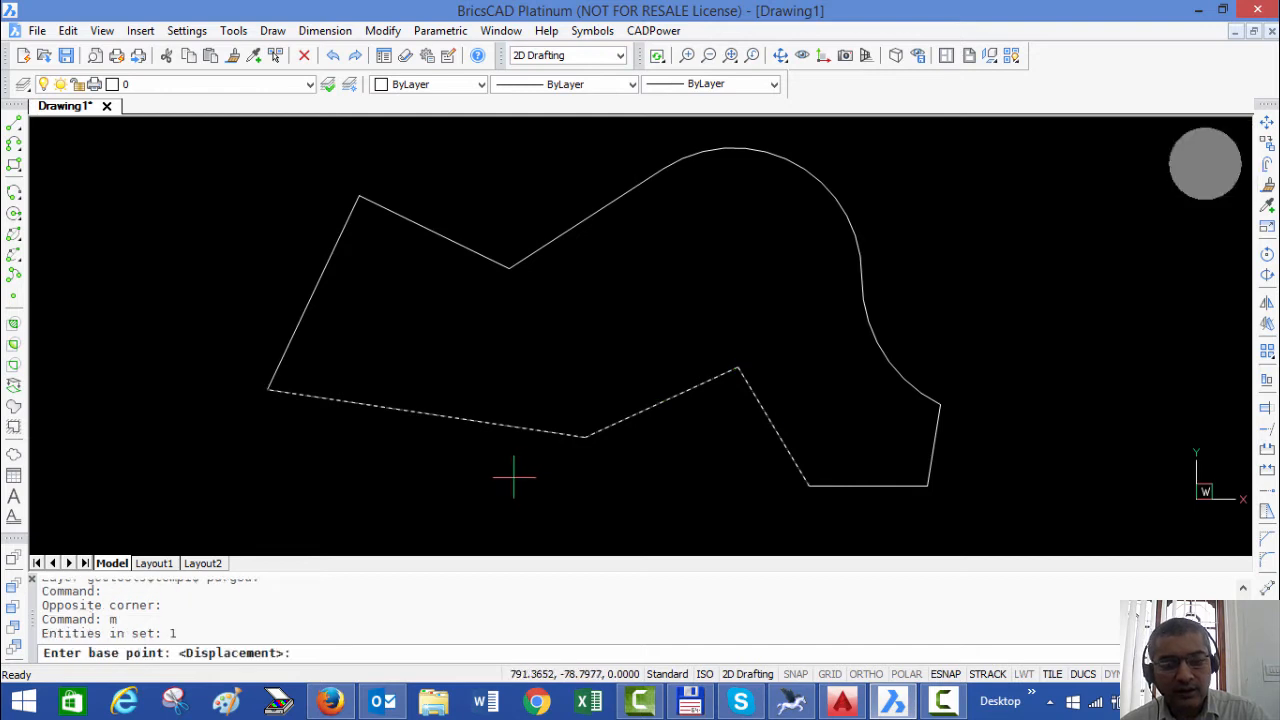
pyautogui.click(688, 432)
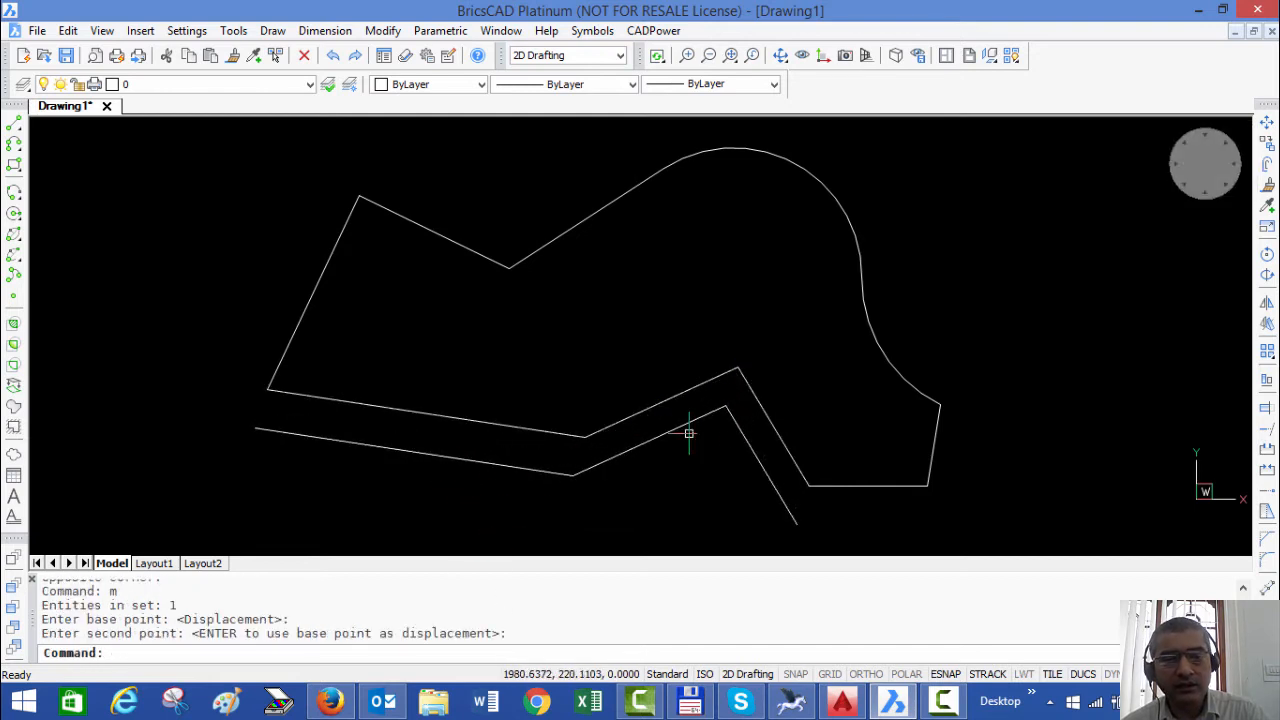
pyautogui.click(800, 470)
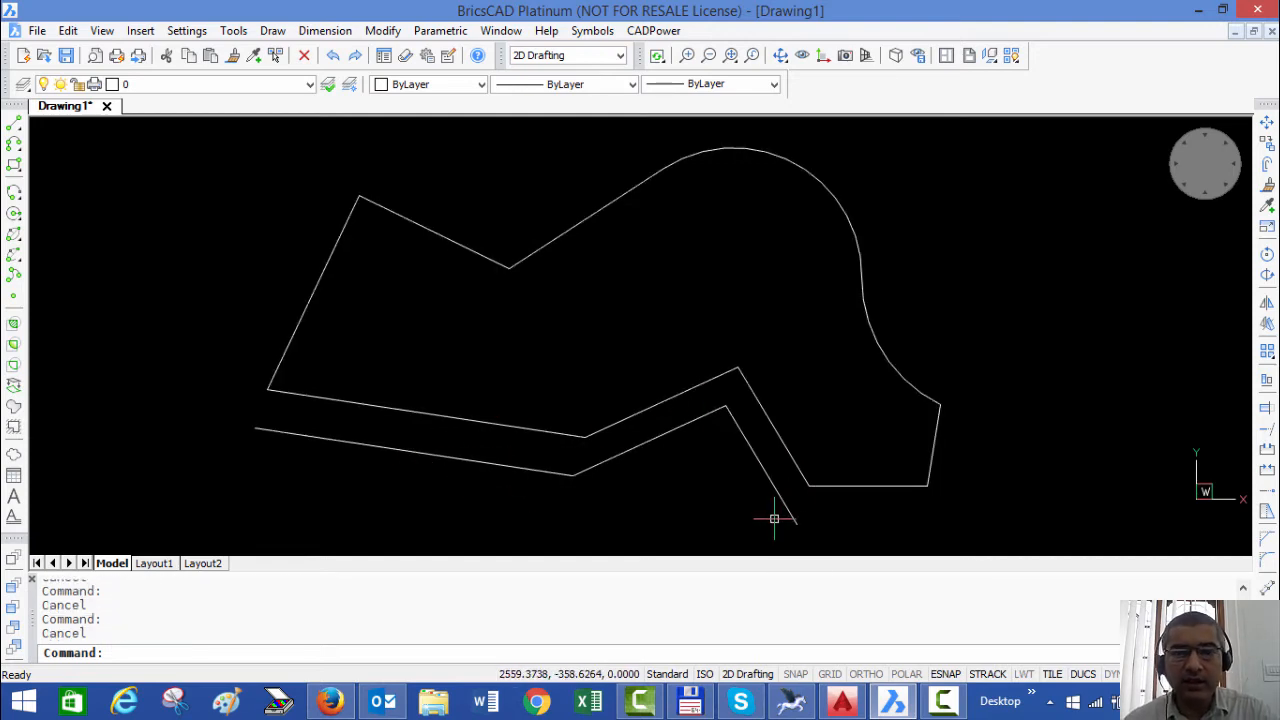
# Offset the outline's arc section outward by 100 units.
pyautogui.click(653, 30)
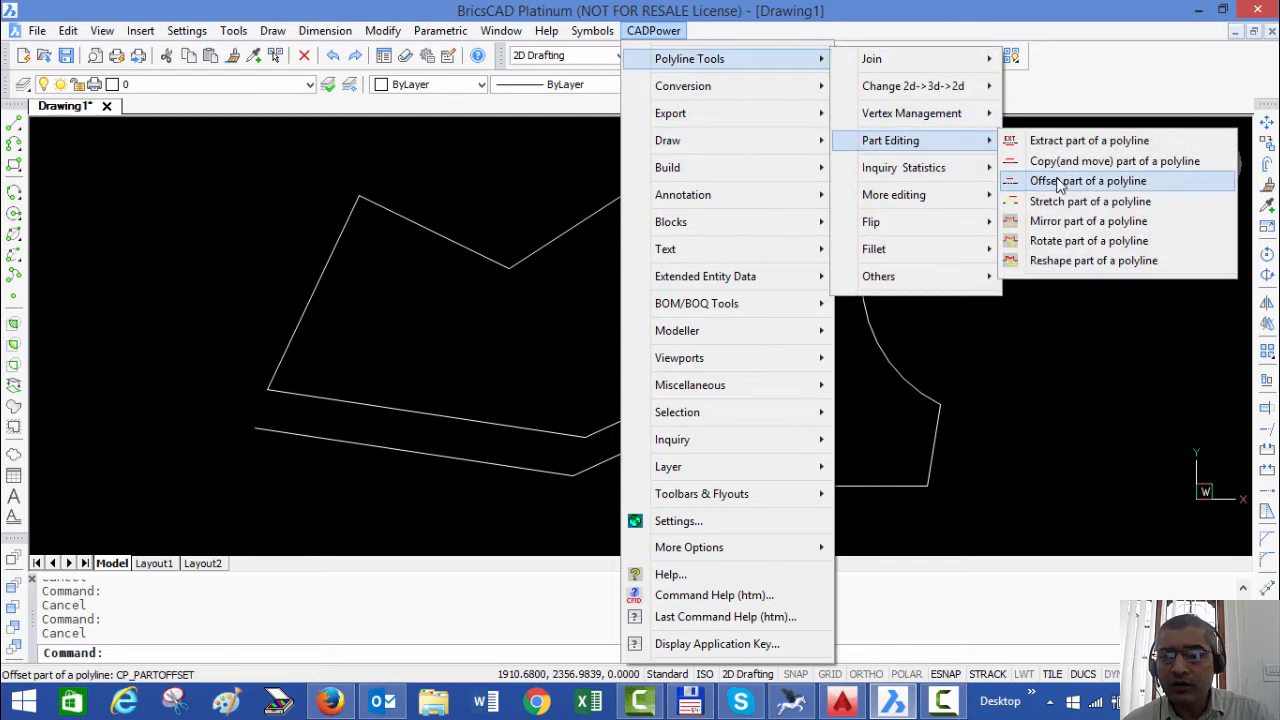
pyautogui.click(1088, 181)
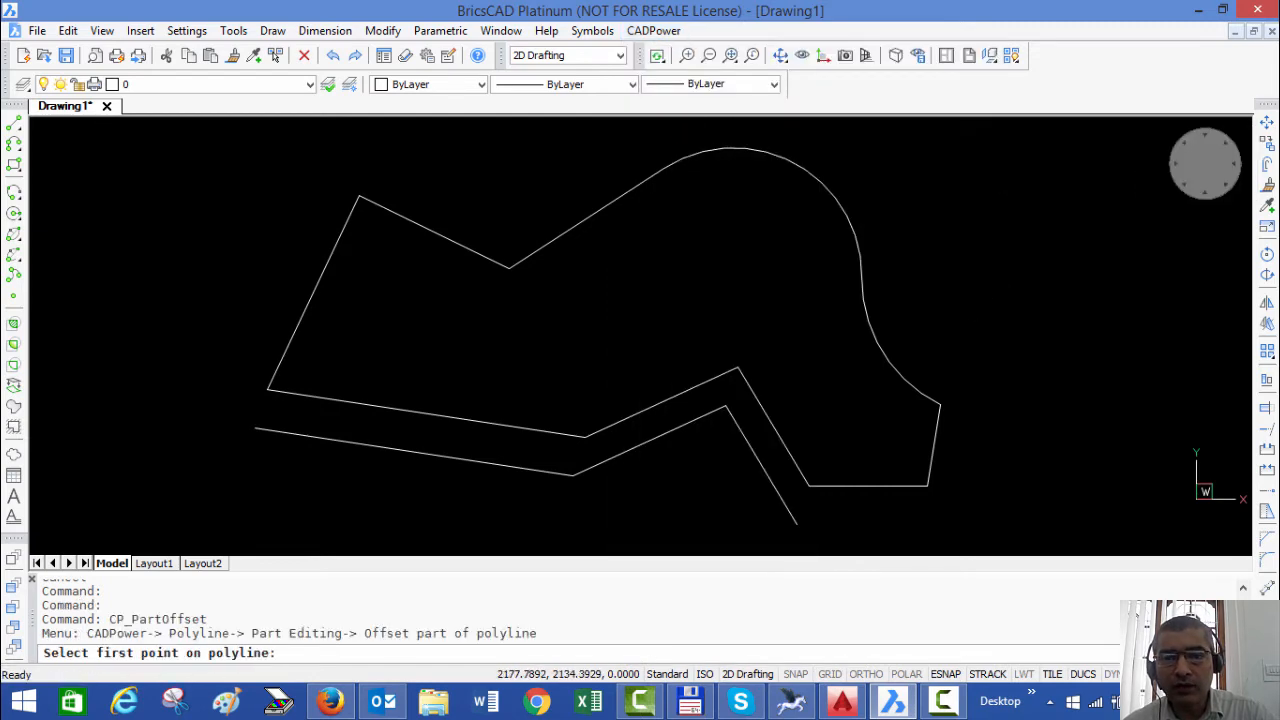
pyautogui.click(660, 168)
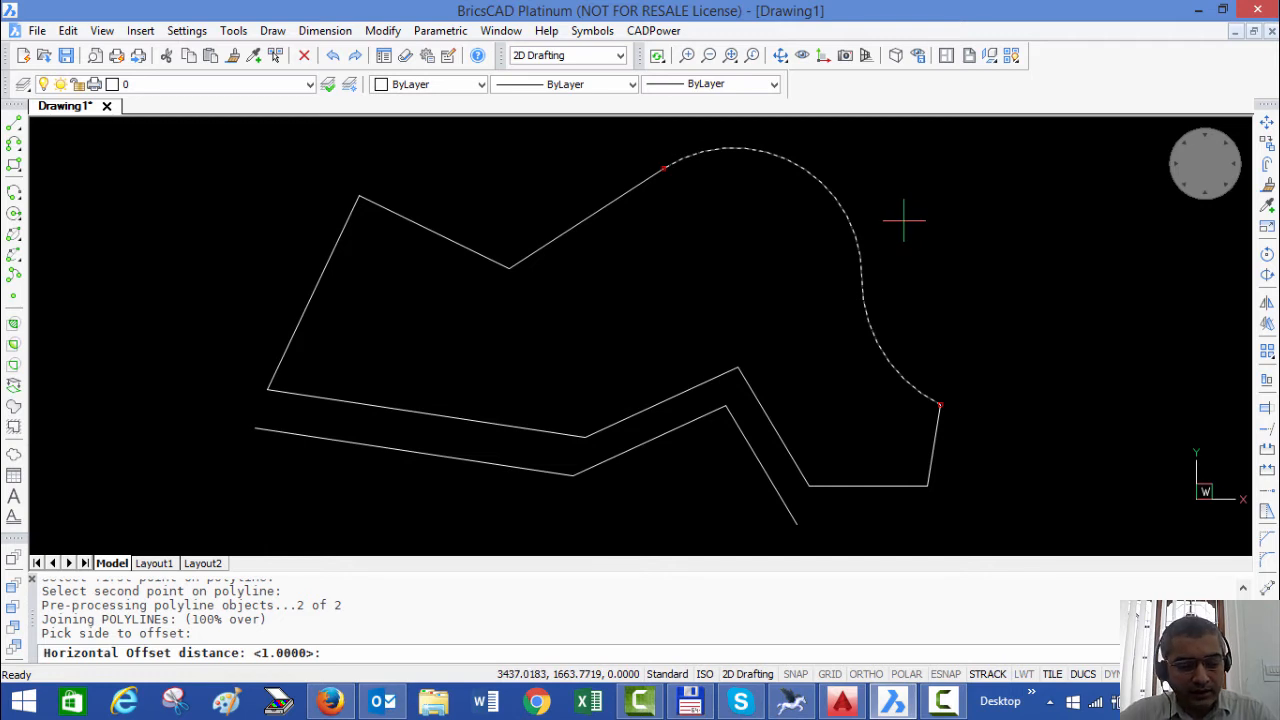
pyautogui.write('100')
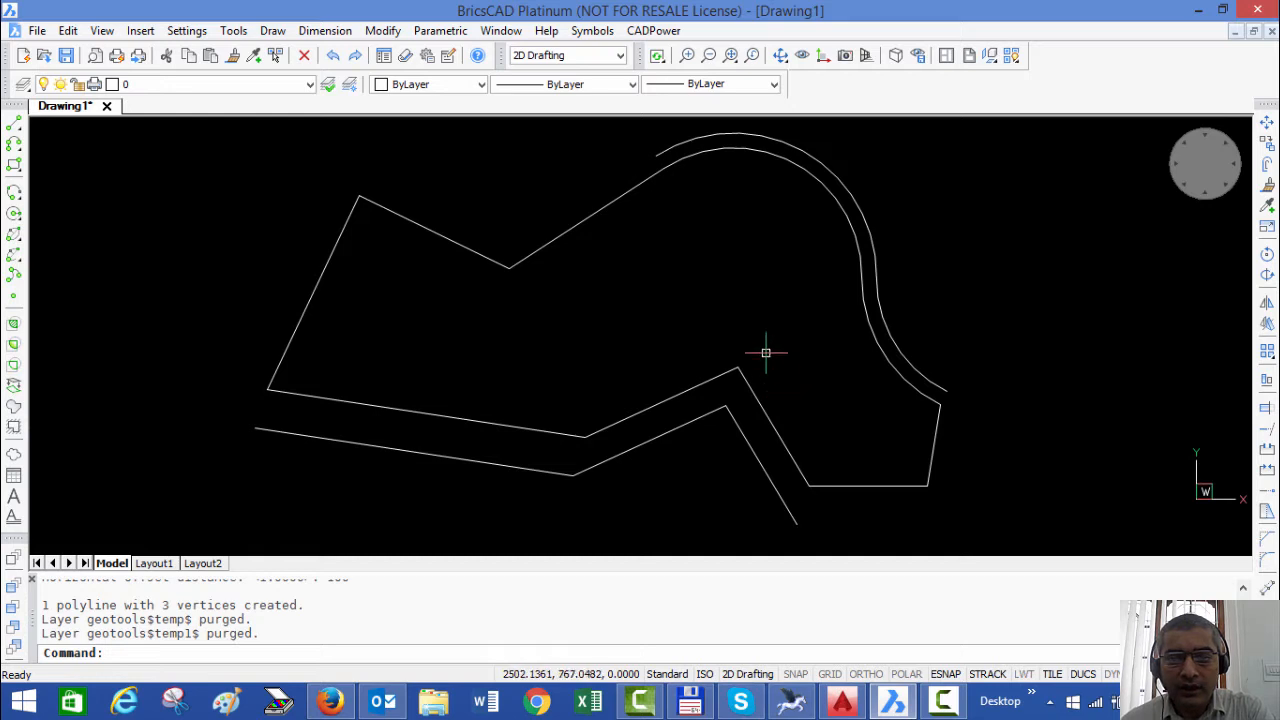
pyautogui.moveTo(762, 332)
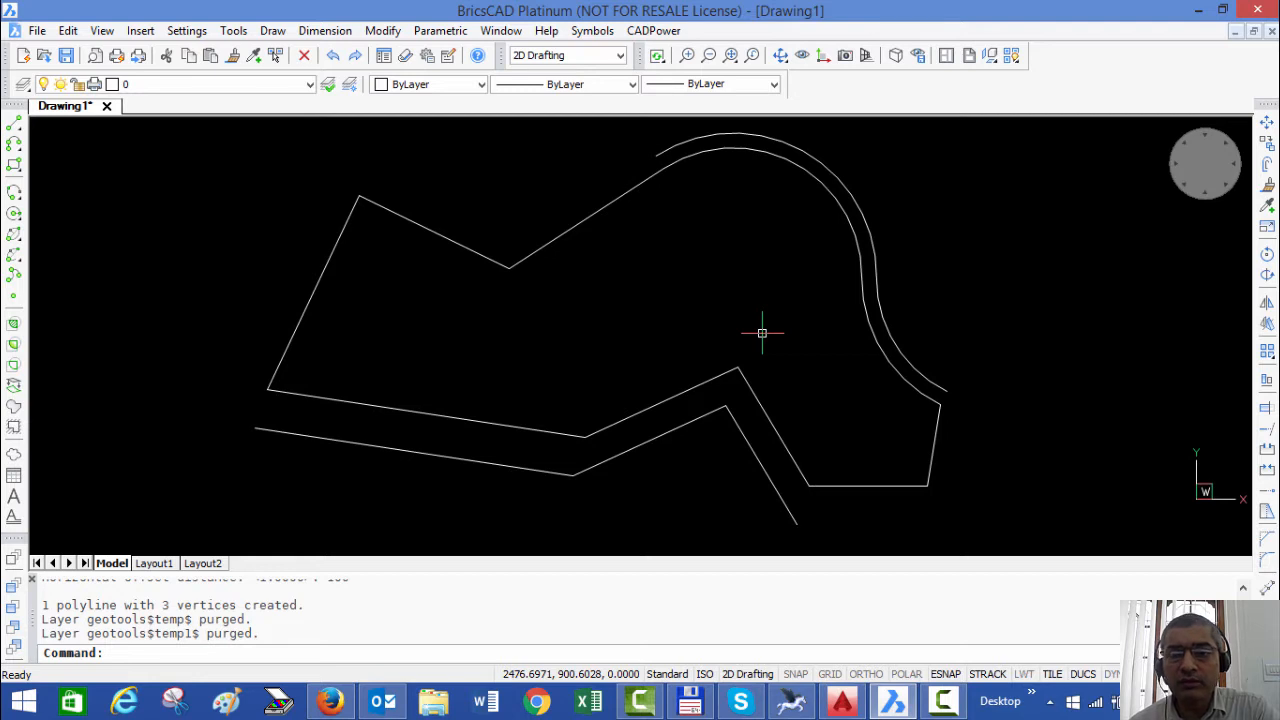
pyautogui.moveTo(697, 302)
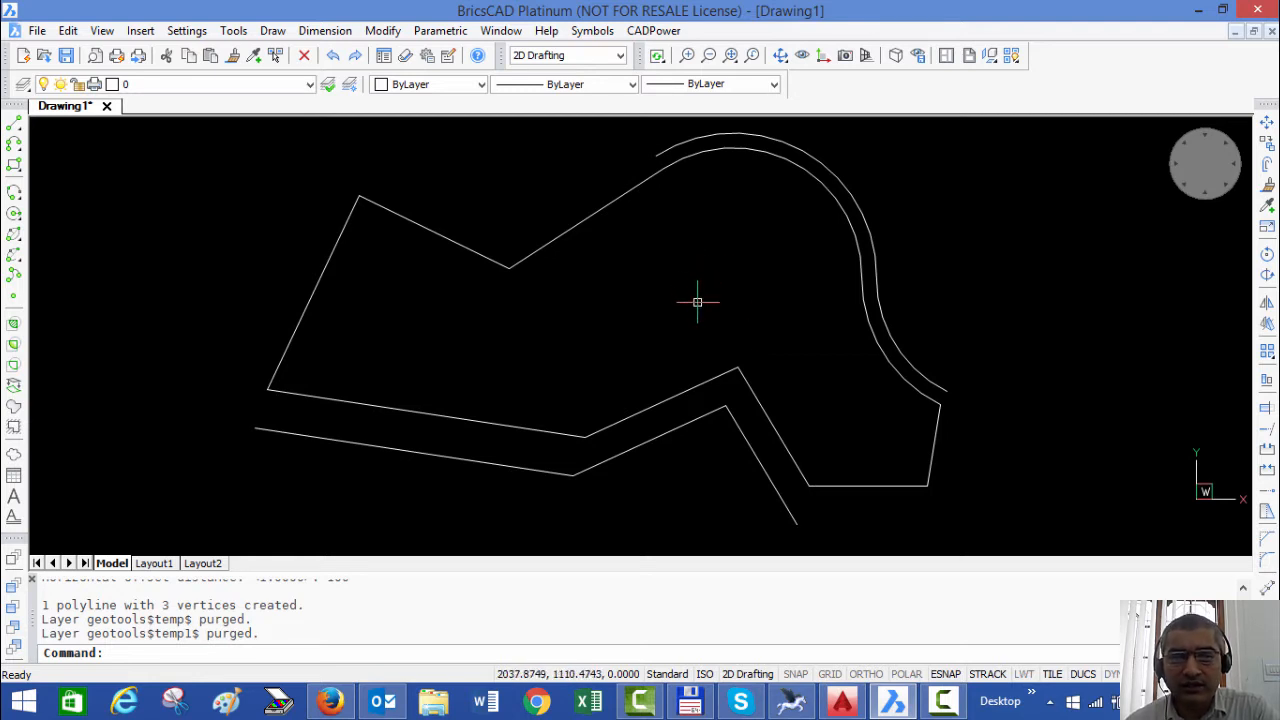
pyautogui.moveTo(733, 192)
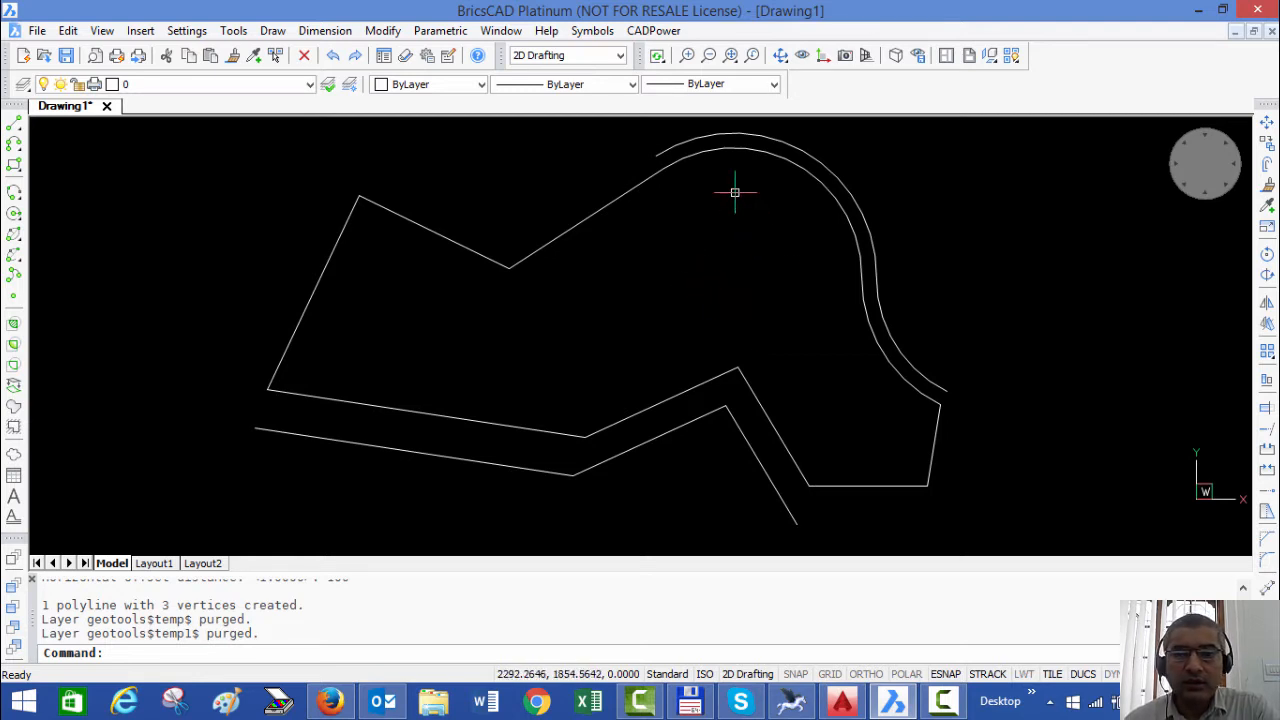
# Stretch the upper edge from the top-left corner into a pointed peak.
pyautogui.click(653, 30)
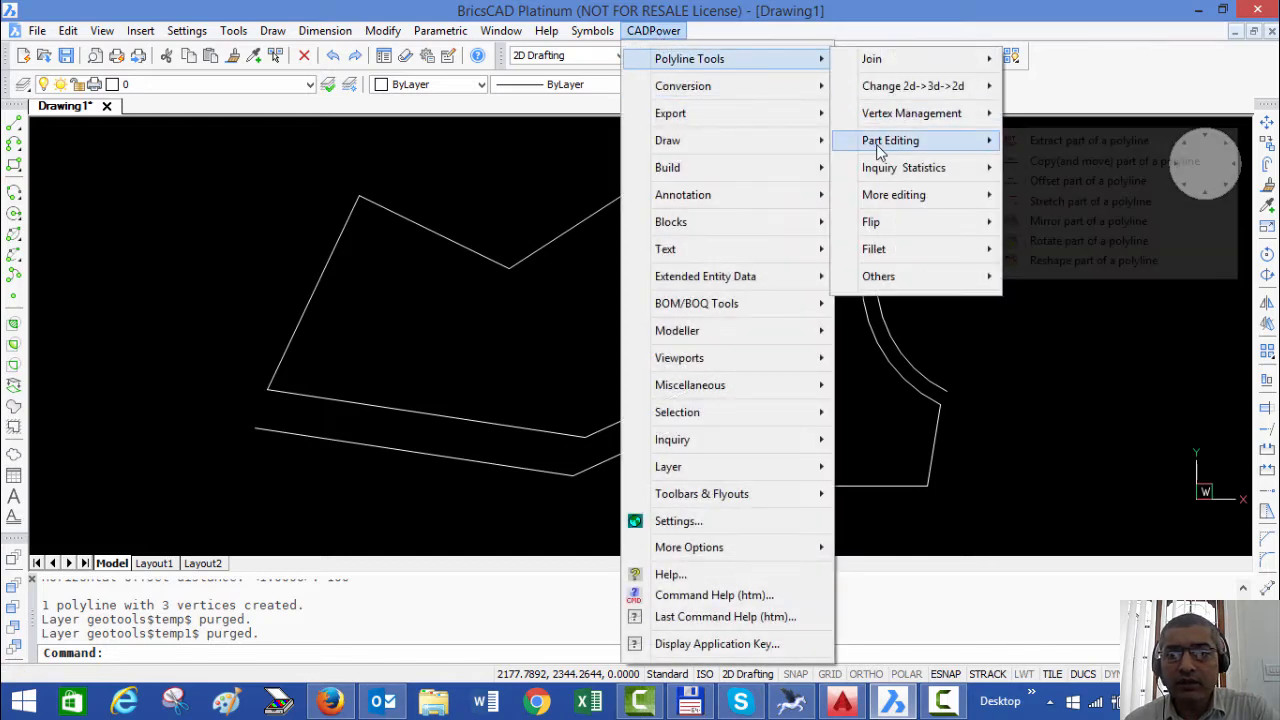
pyautogui.moveTo(1089, 201)
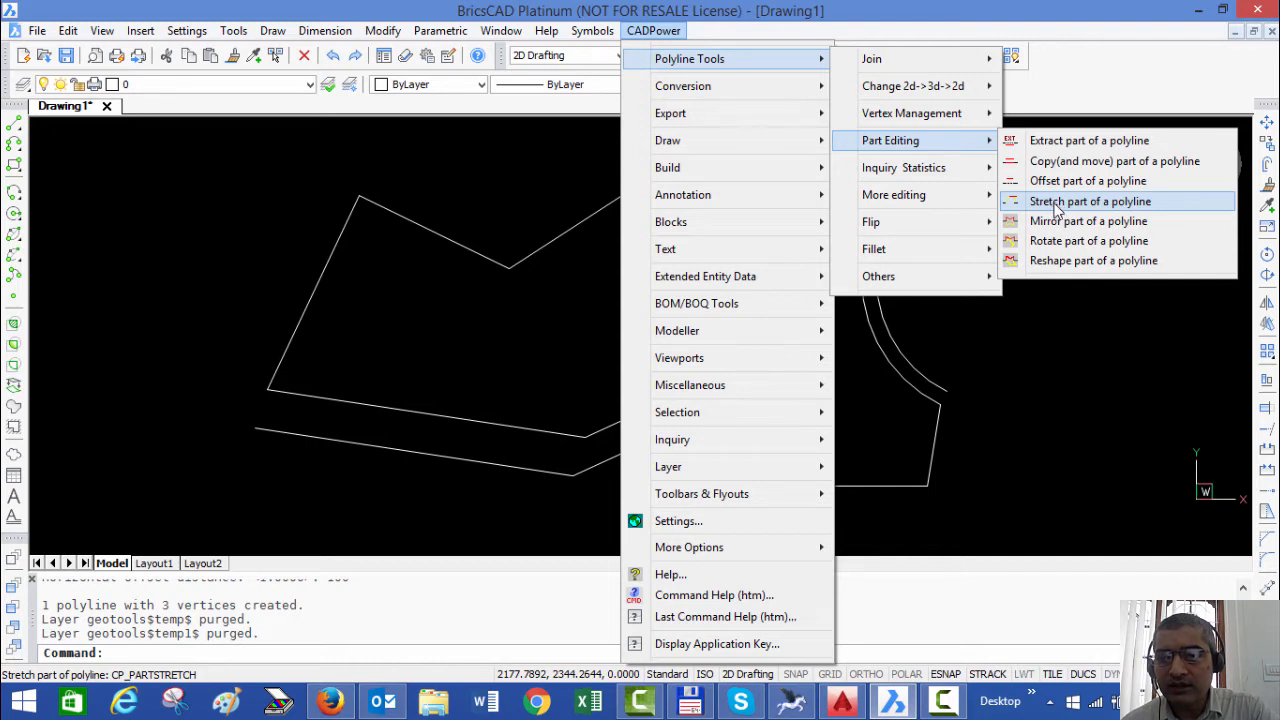
pyautogui.click(1088, 201)
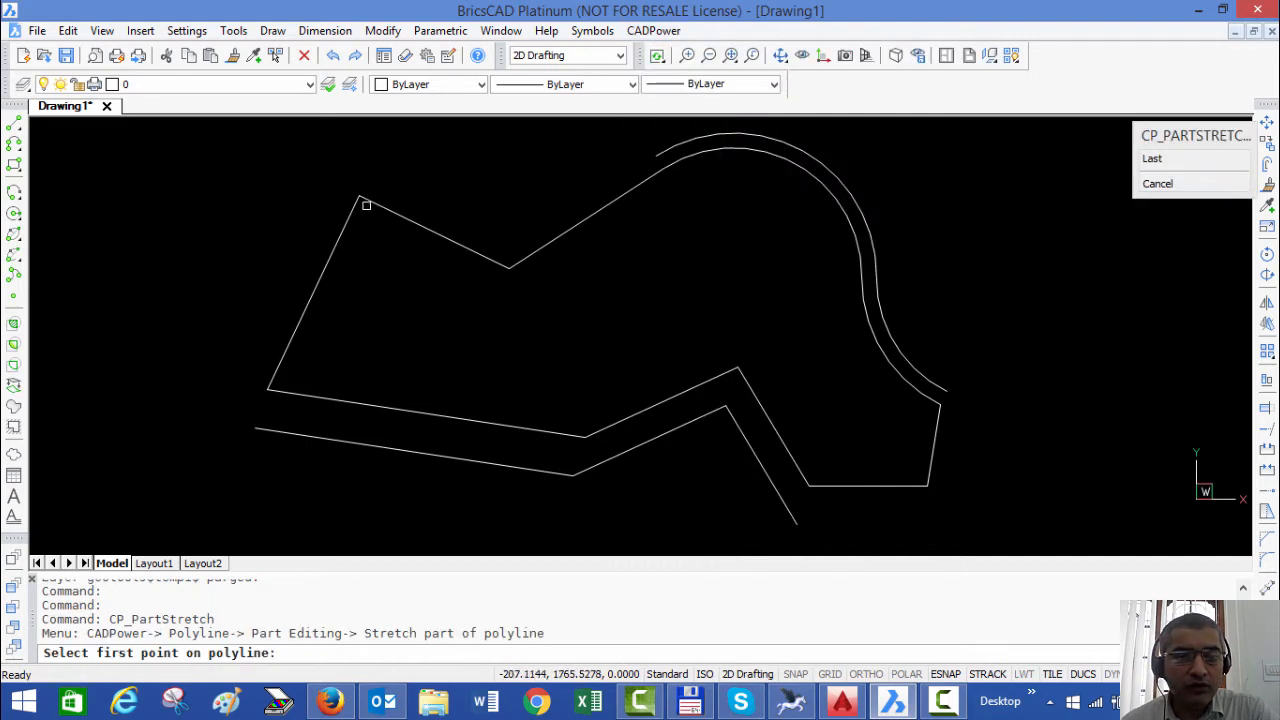
pyautogui.click(362, 198)
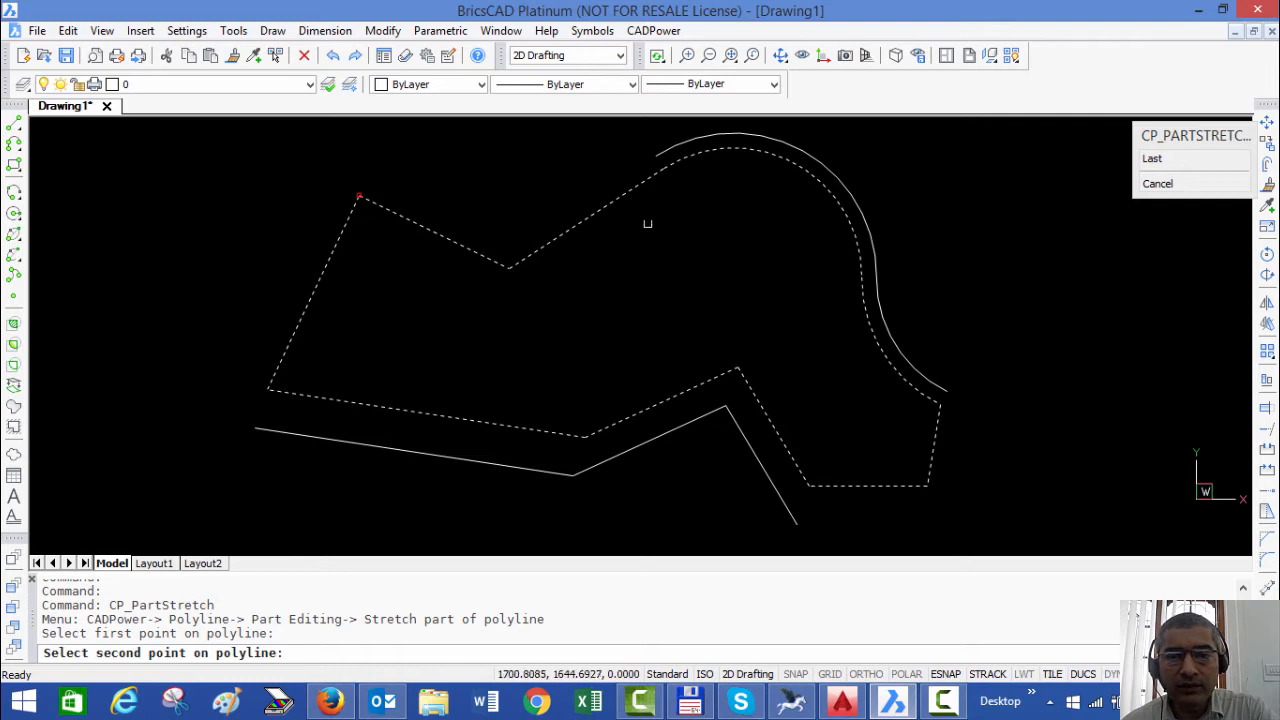
pyautogui.click(665, 167)
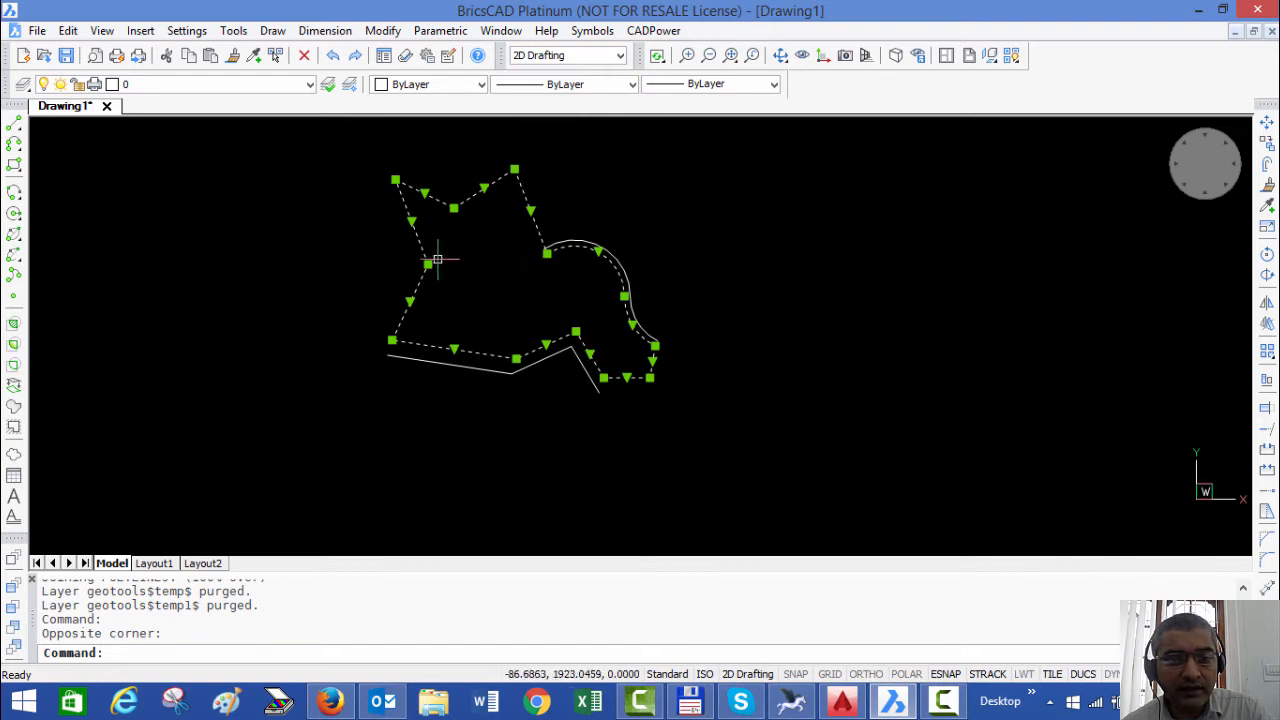
pyautogui.moveTo(453, 207)
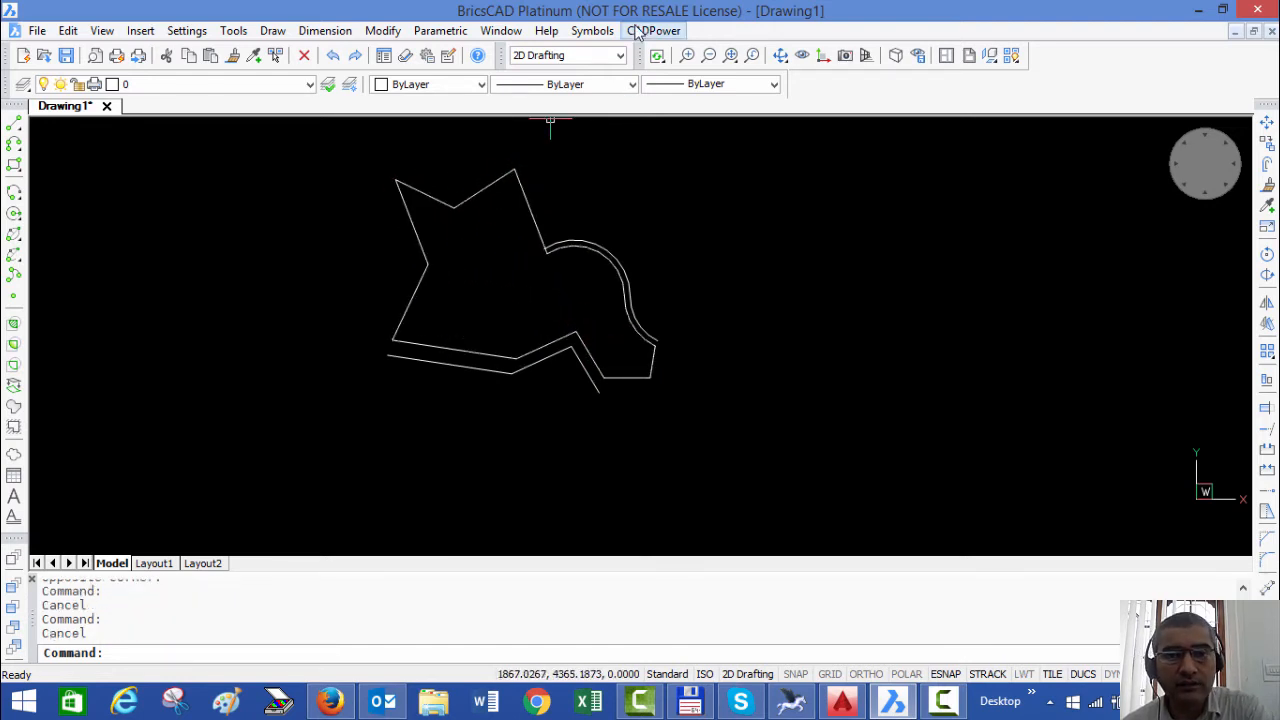
# Mirror a lower-right section of the polyline to give it a spiked edge.
pyautogui.click(653, 30)
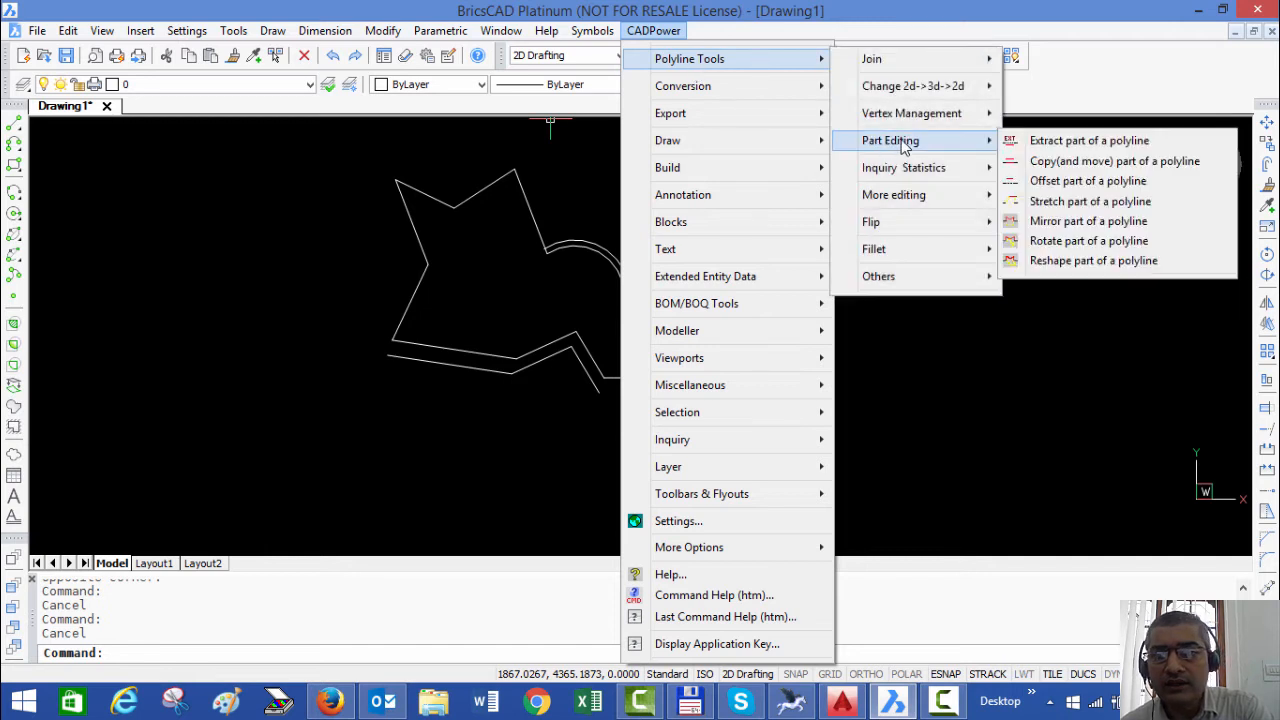
pyautogui.click(1088, 221)
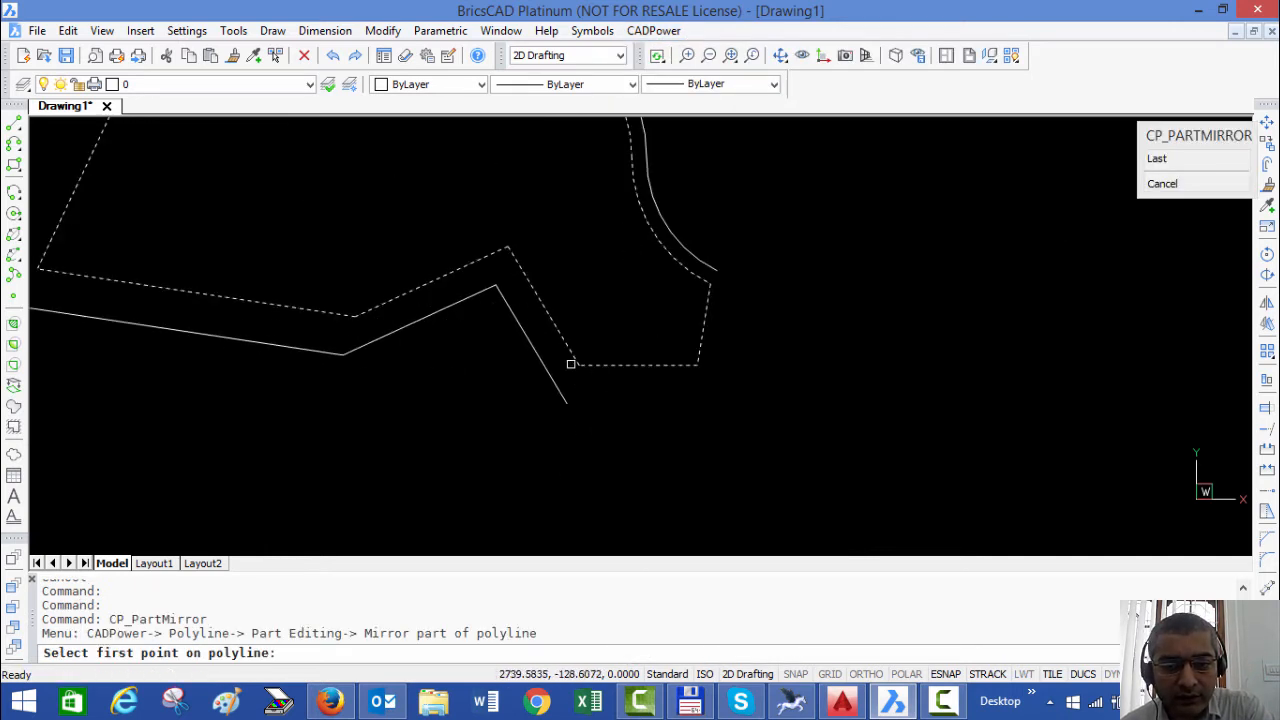
pyautogui.click(570, 363)
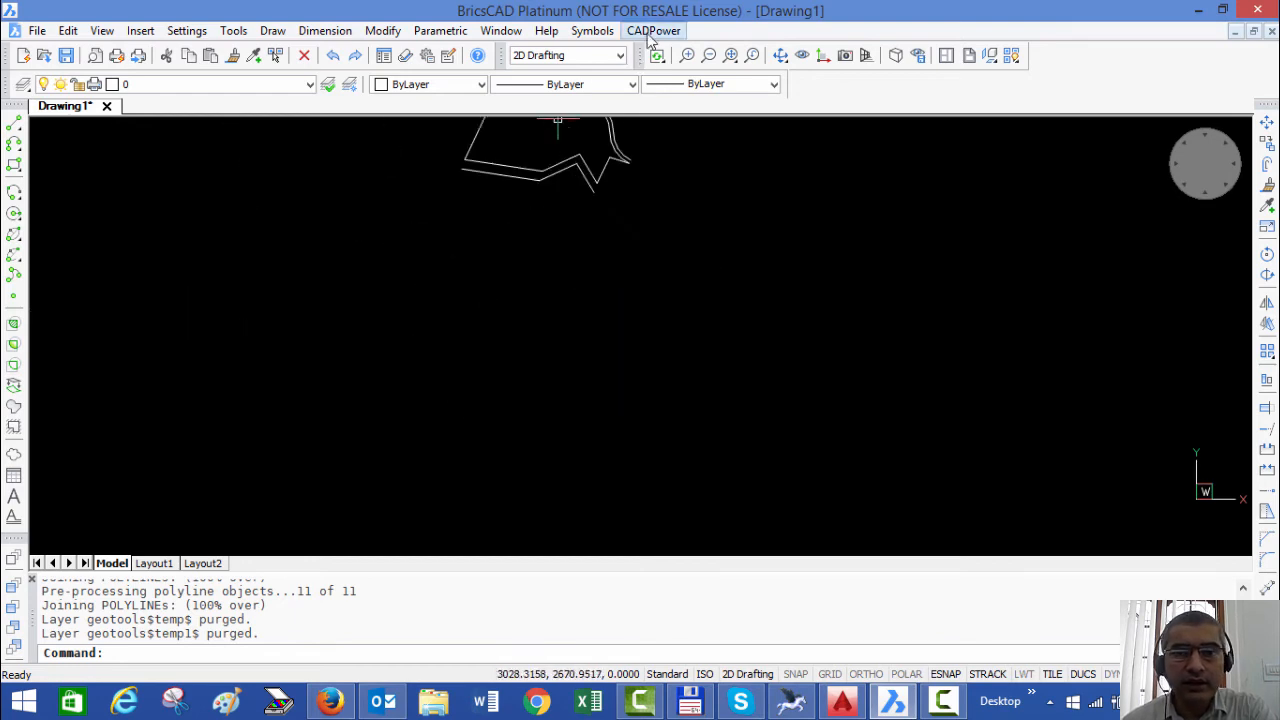
# Rotate a left section of the polyline about a base point, then deselect.
pyautogui.click(653, 30)
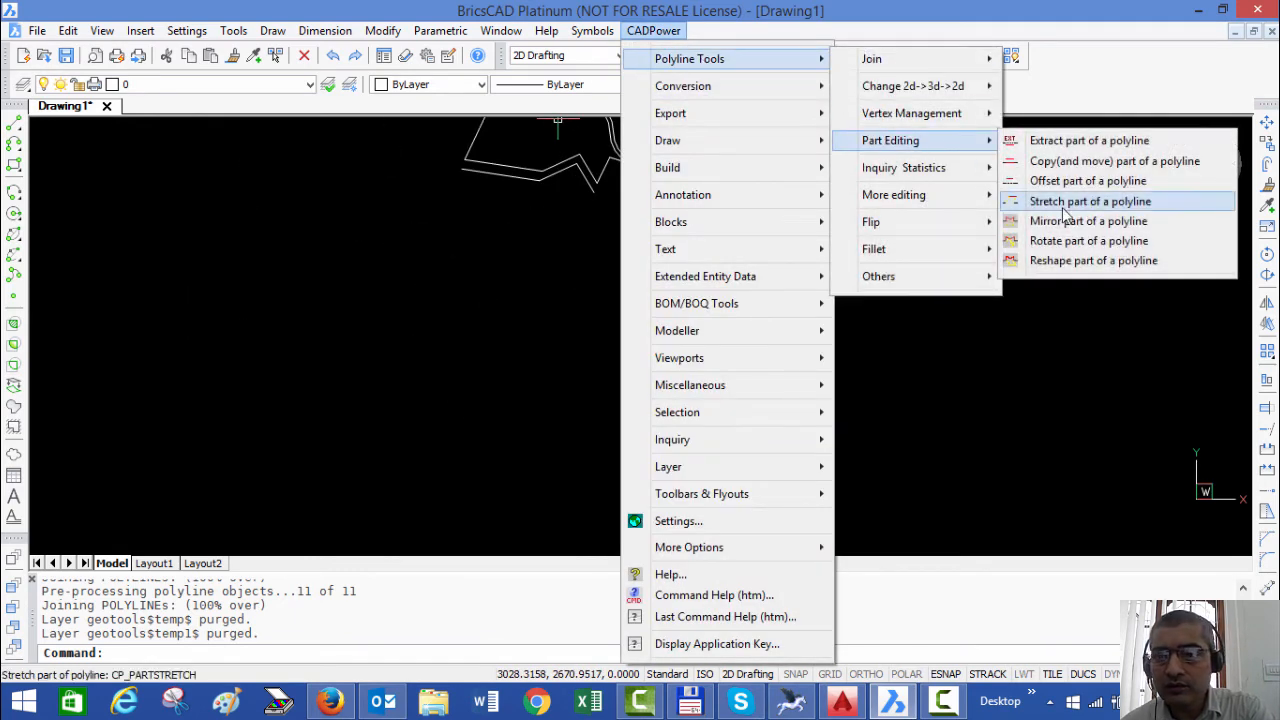
pyautogui.click(1089, 240)
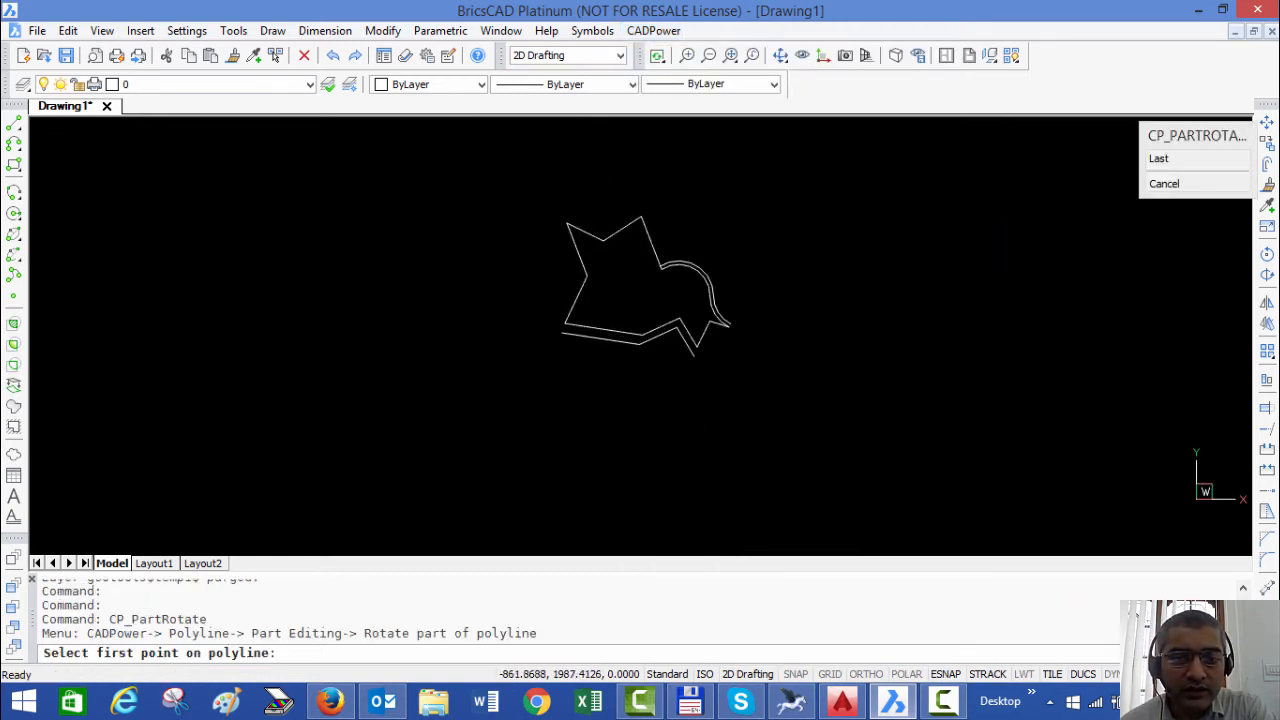
pyautogui.click(587, 274)
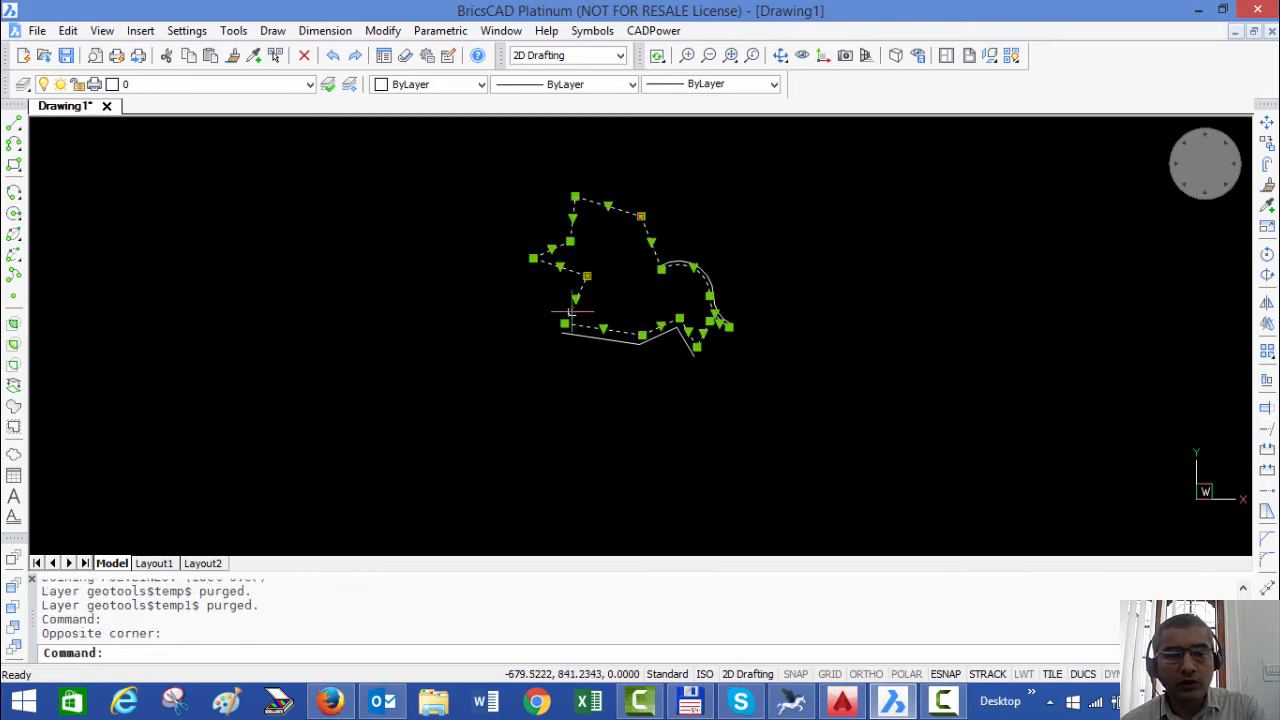
pyautogui.press('Escape')
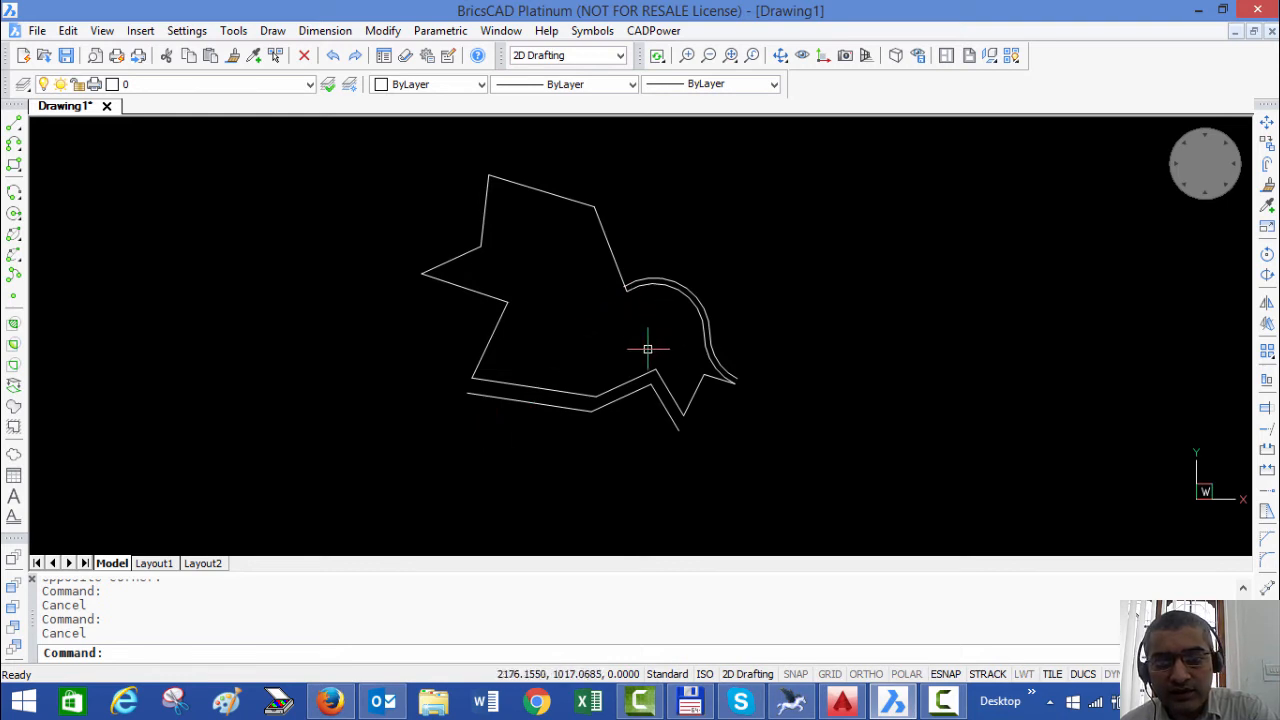
pyautogui.moveTo(693, 285)
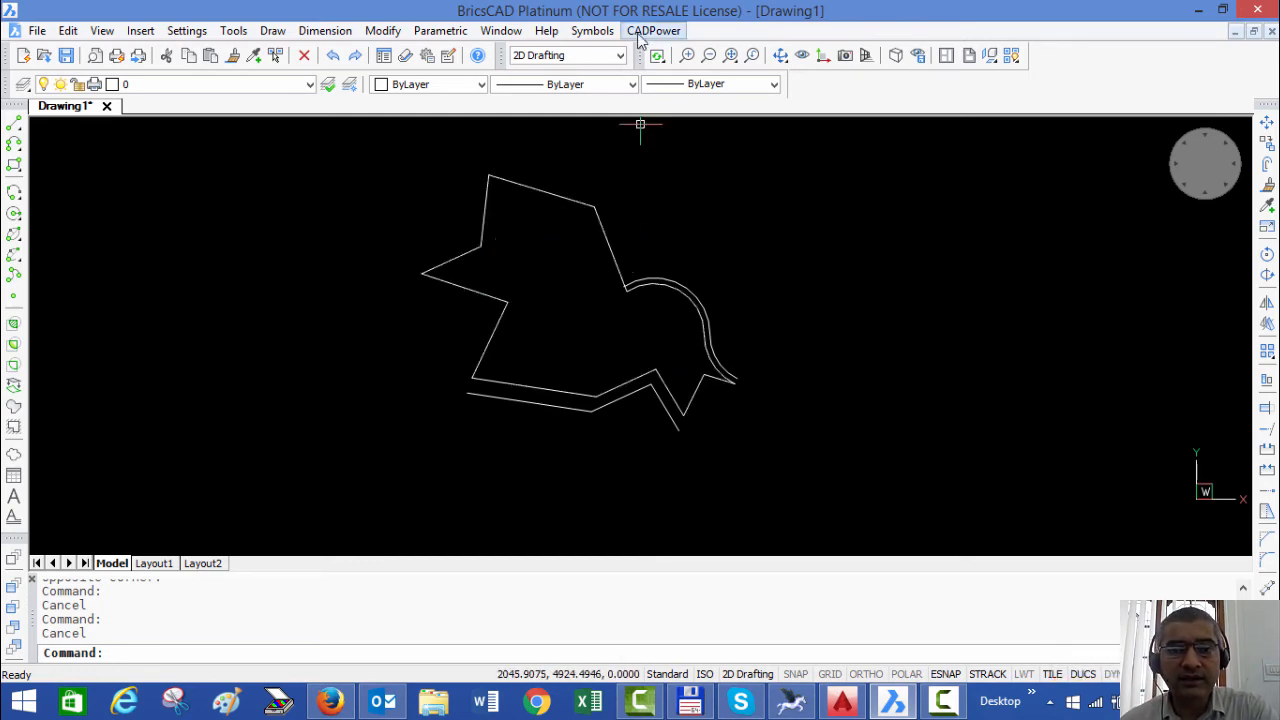
# Reshape the left portion with new vertices forming a stepped, boxy profile.
pyautogui.click(654, 30)
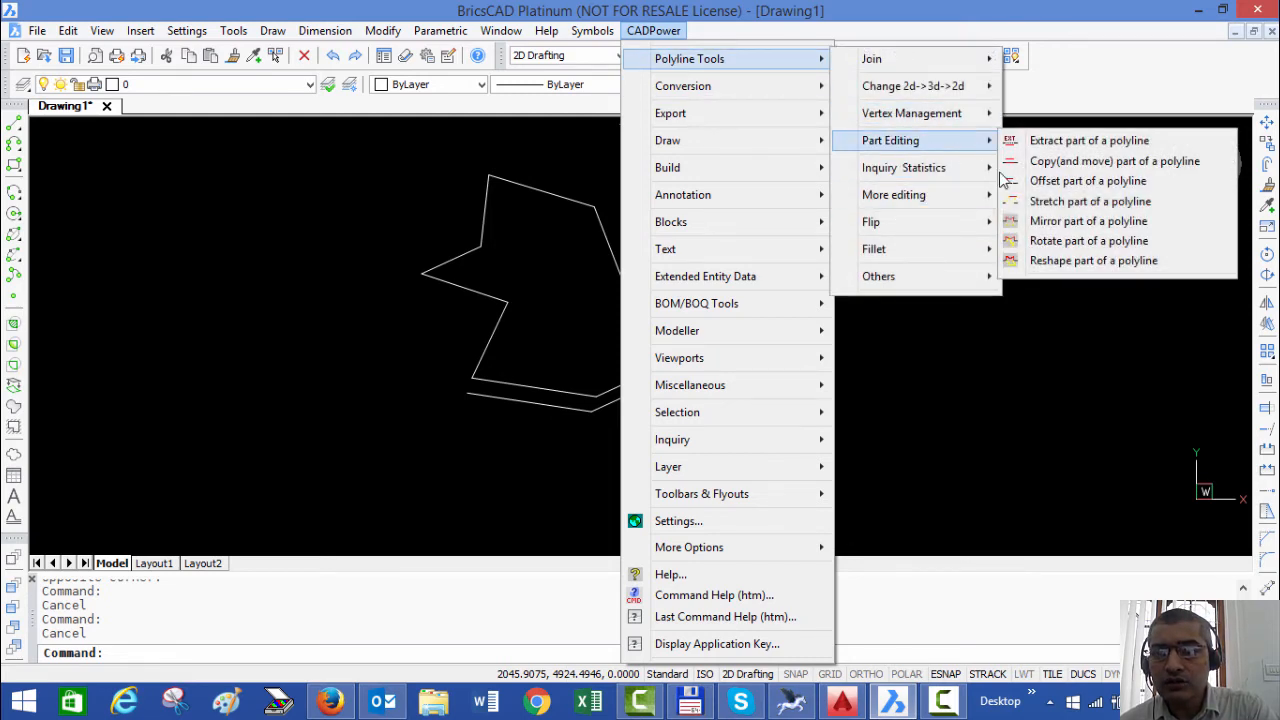
pyautogui.click(1093, 260)
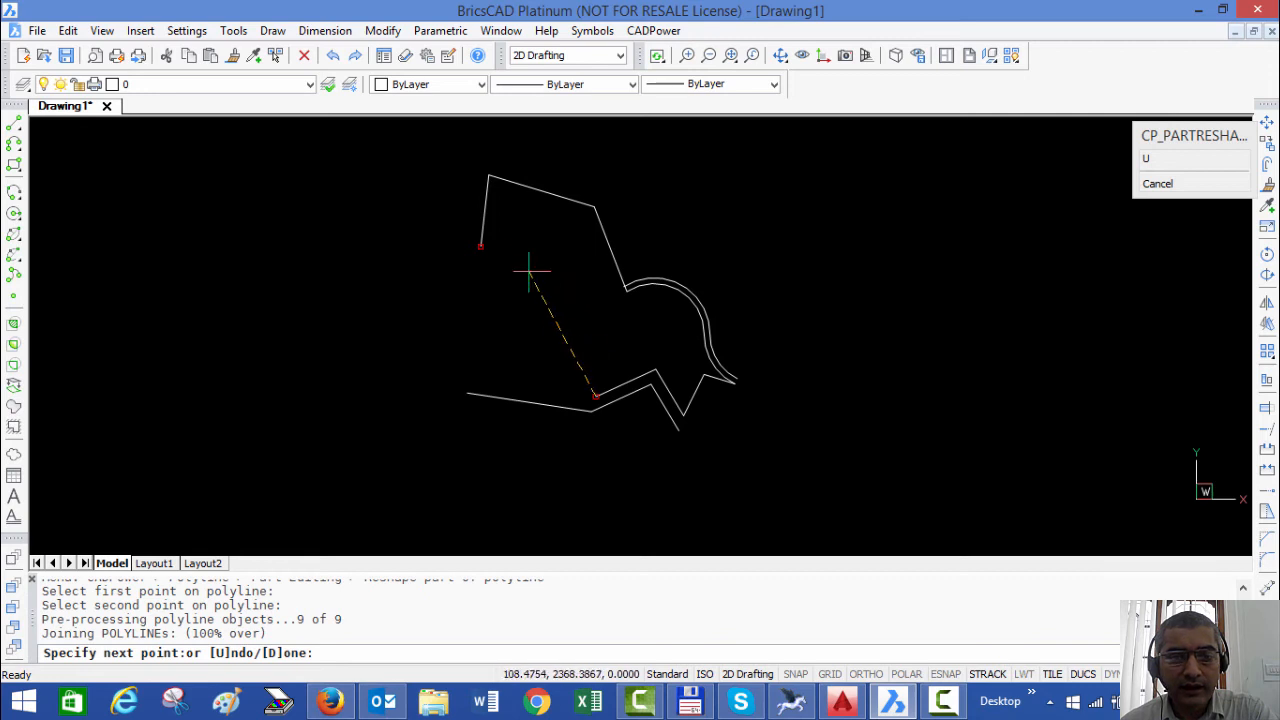
pyautogui.moveTo(548, 378)
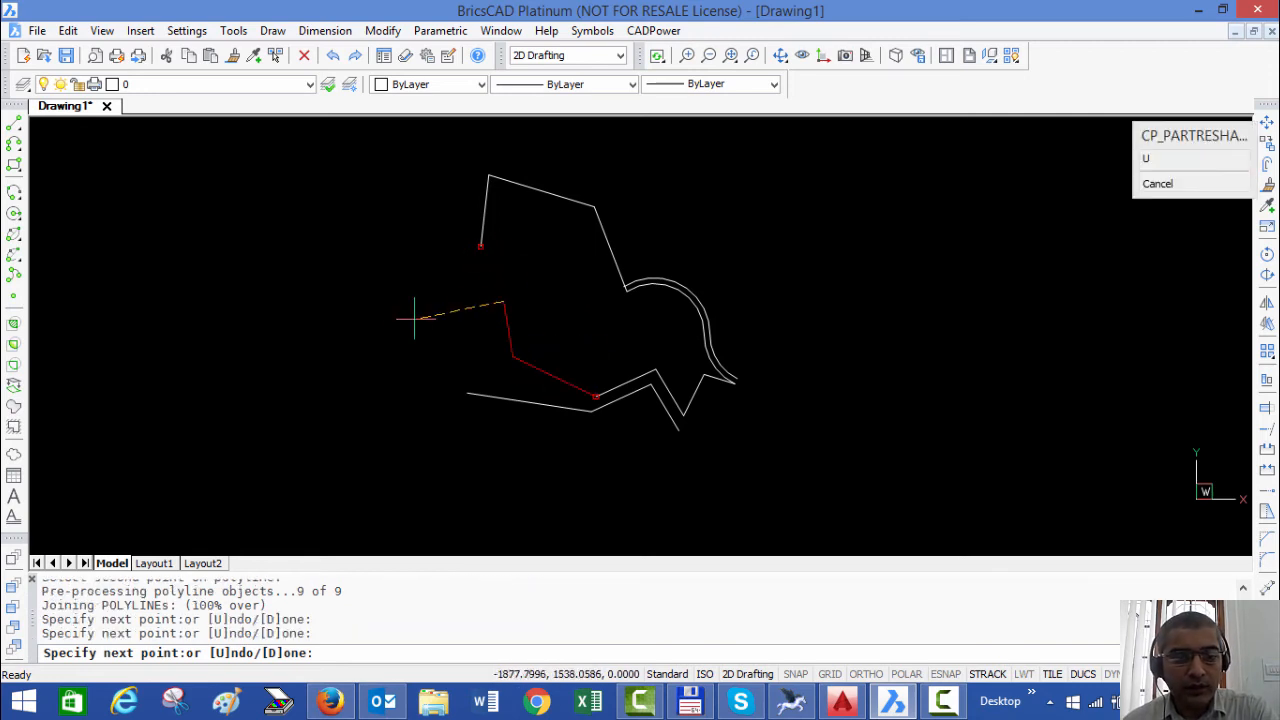
pyautogui.click(425, 235)
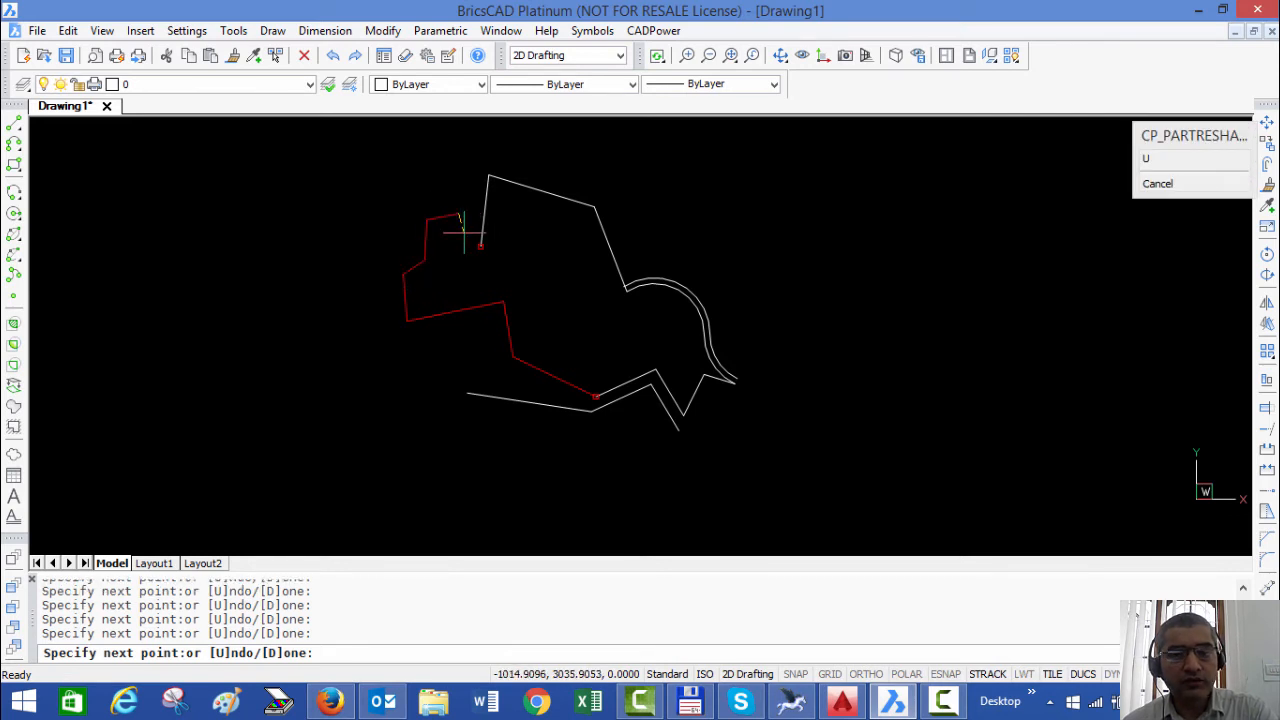
pyautogui.write('d')
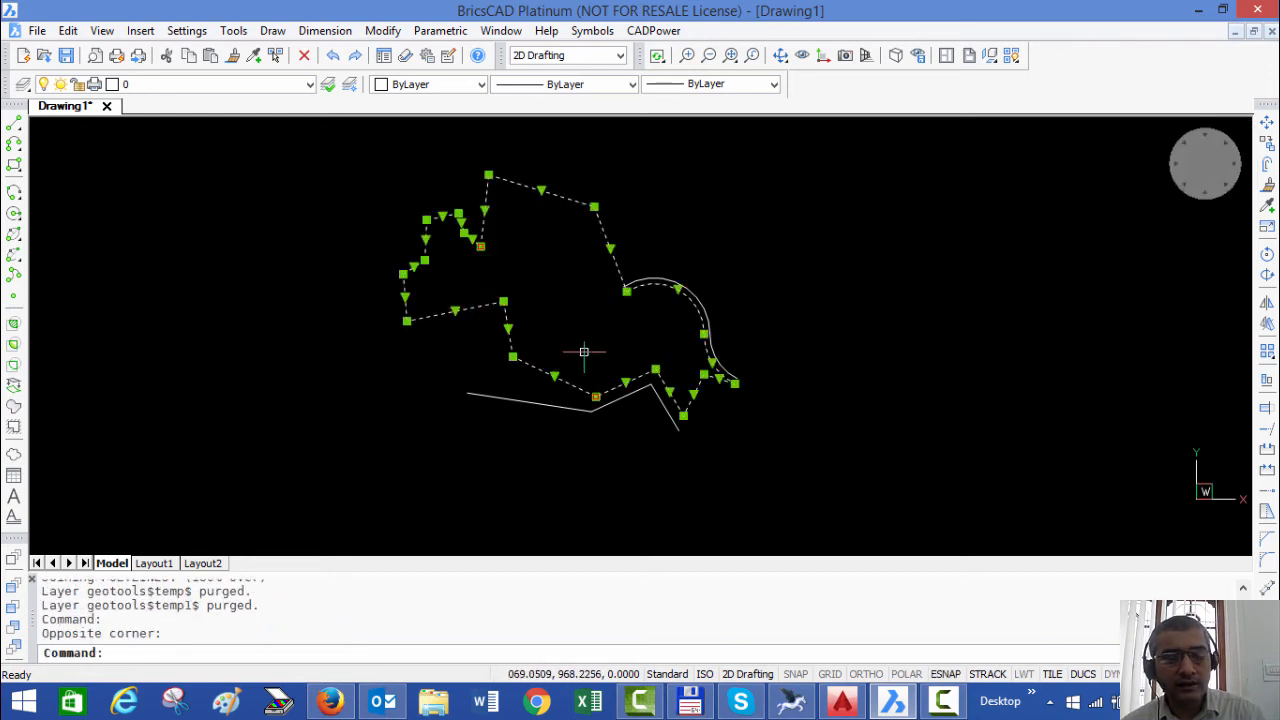
pyautogui.press('Escape')
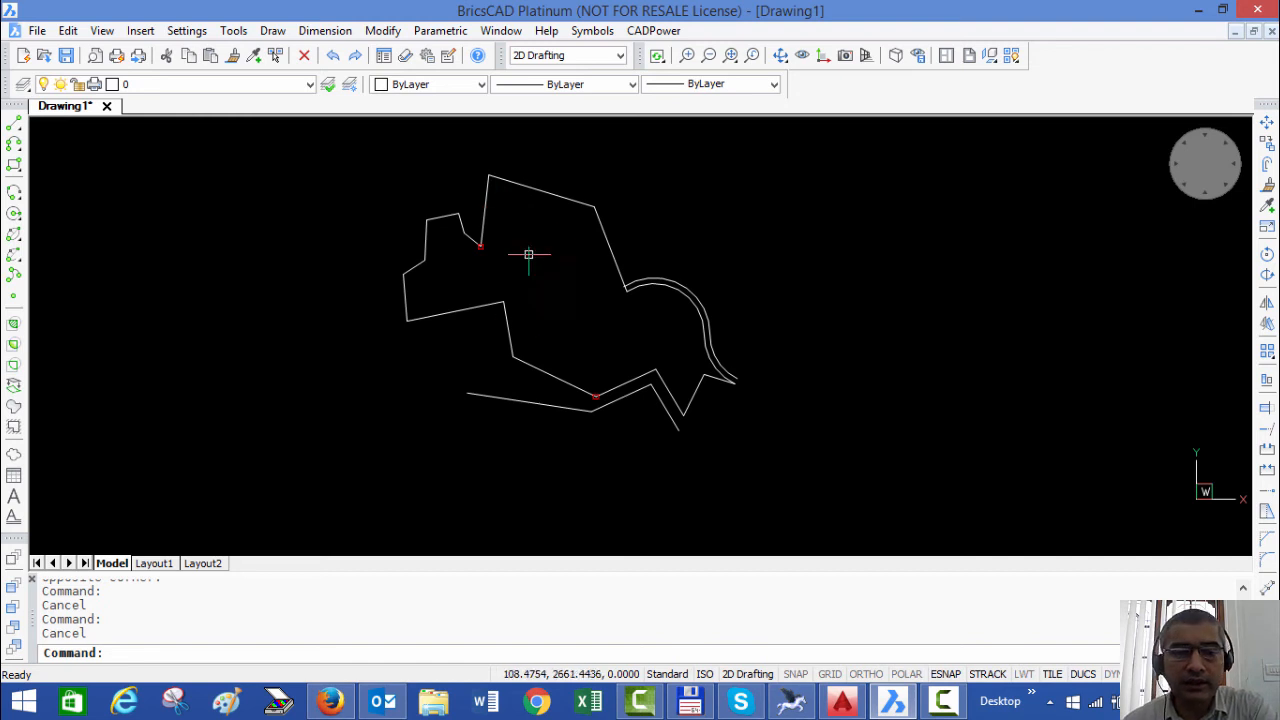
pyautogui.moveTo(533, 253)
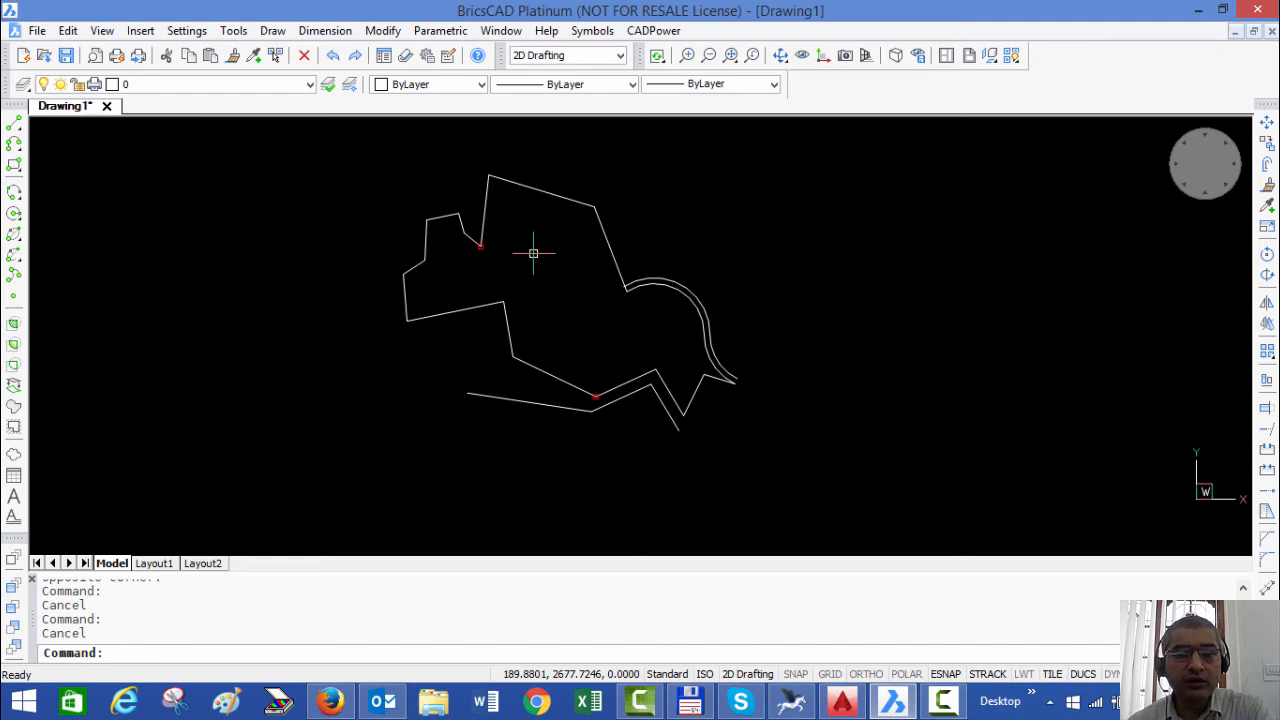
pyautogui.moveTo(516, 220)
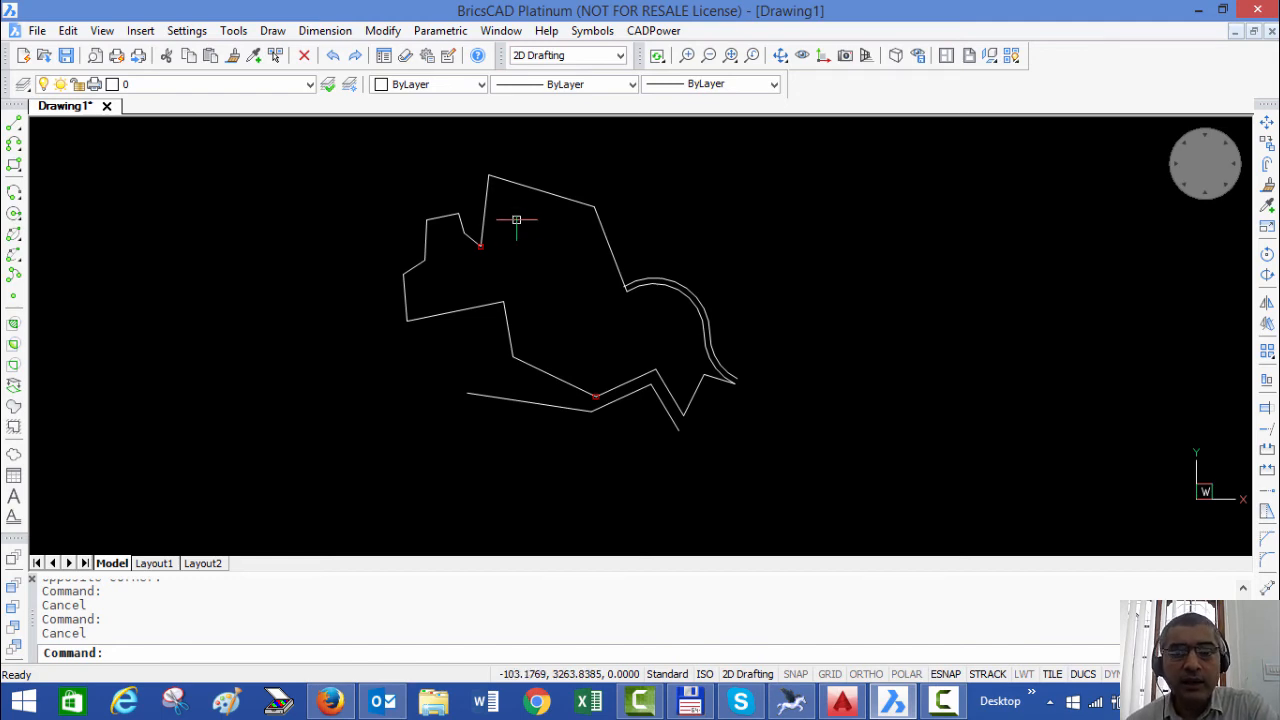
pyautogui.click(654, 30)
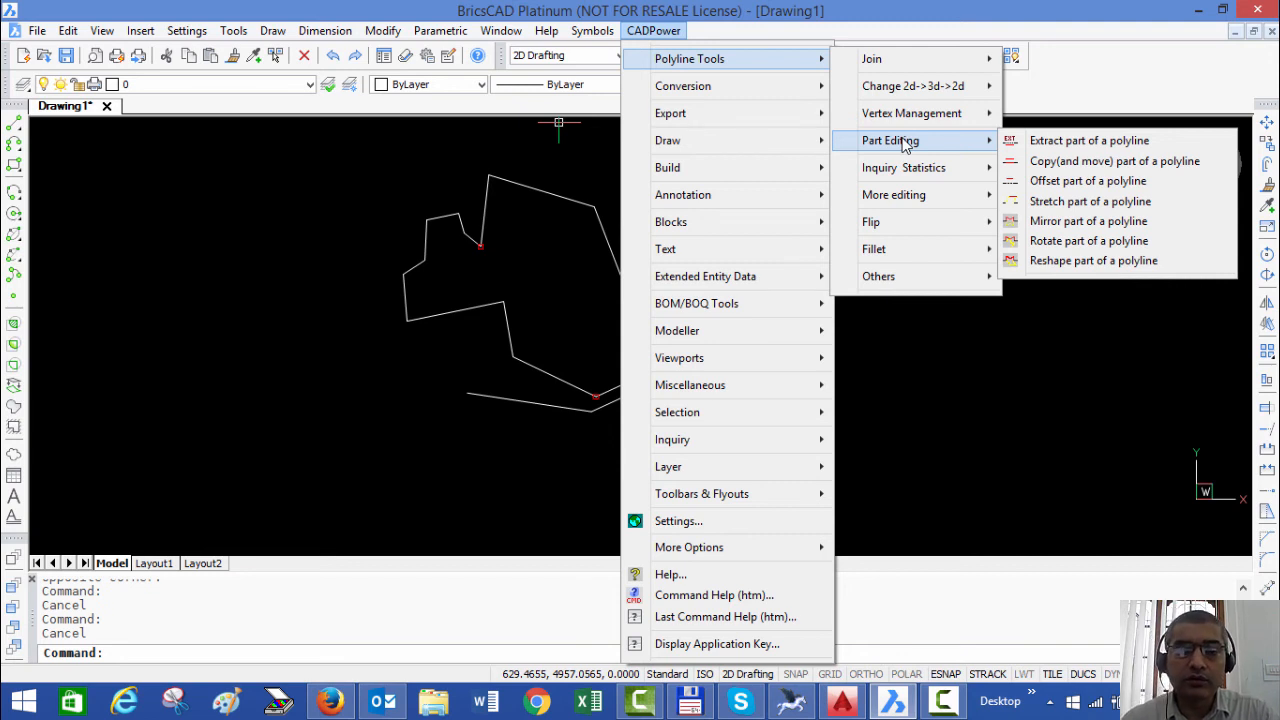
pyautogui.moveTo(903, 167)
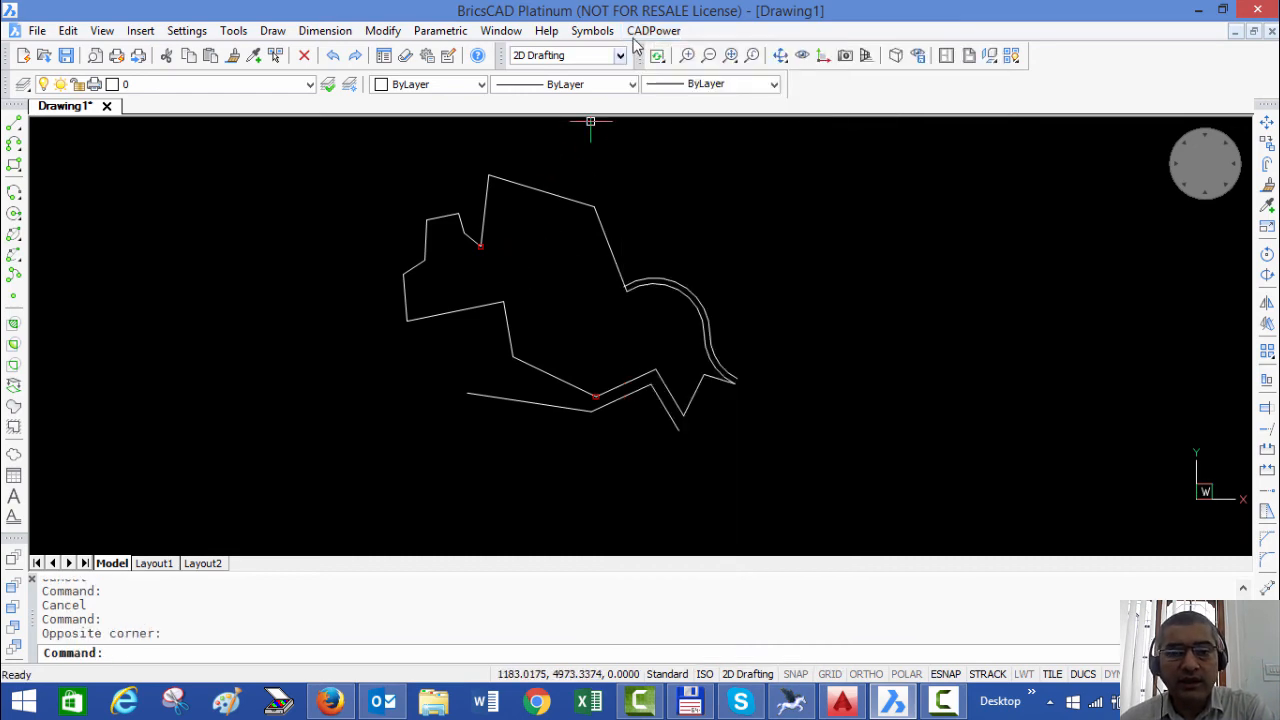
pyautogui.click(653, 30)
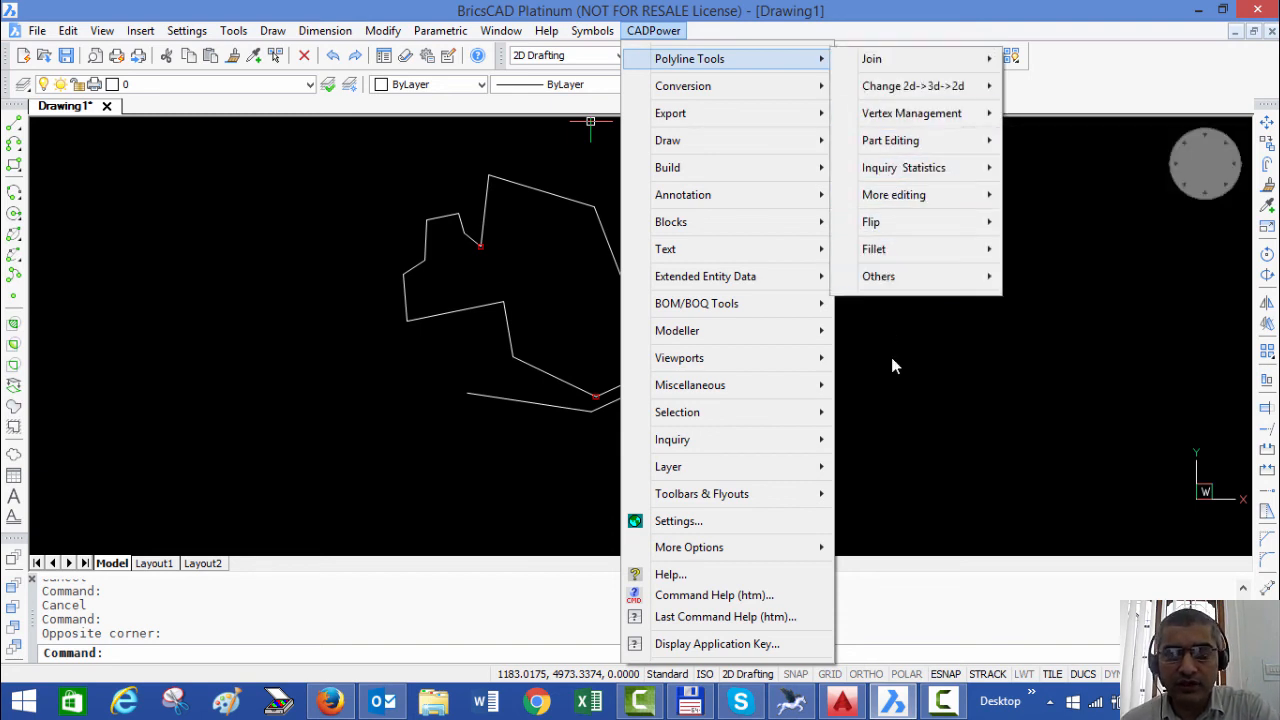
pyautogui.moveTo(895, 375)
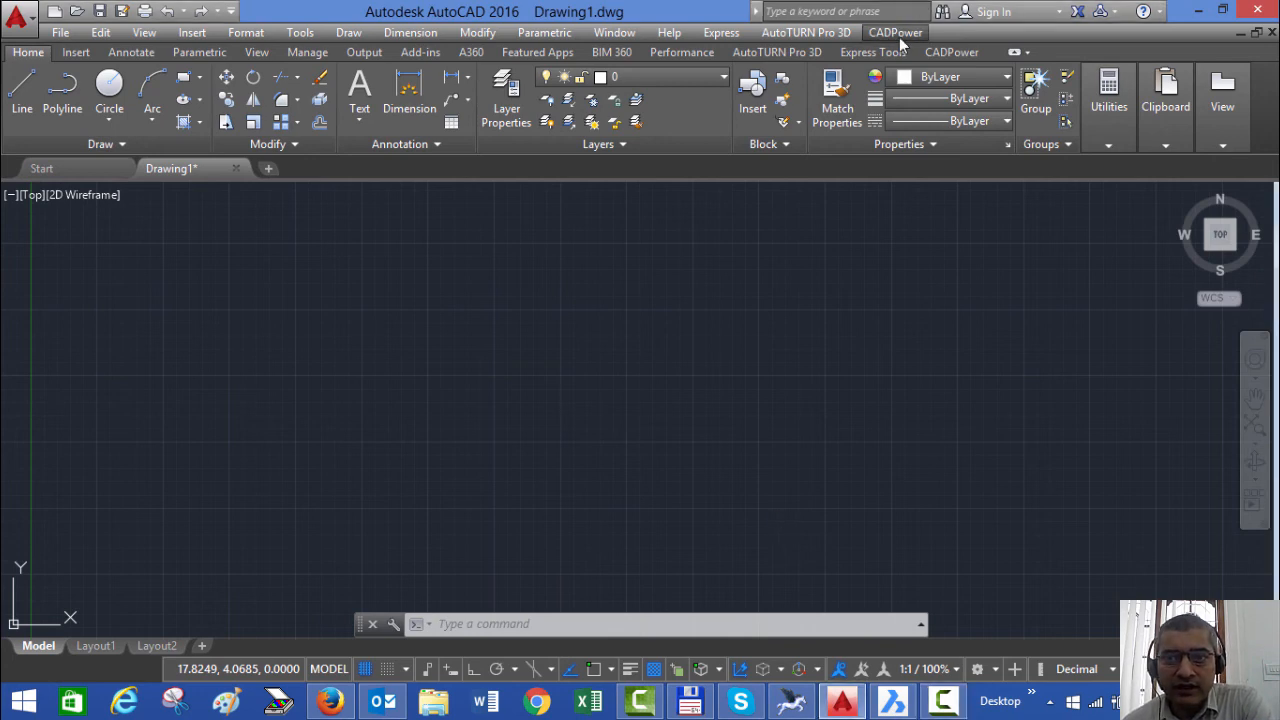
# Open the CADPower Part Editing polyline tools in AutoCAD 2016.
pyautogui.click(894, 32)
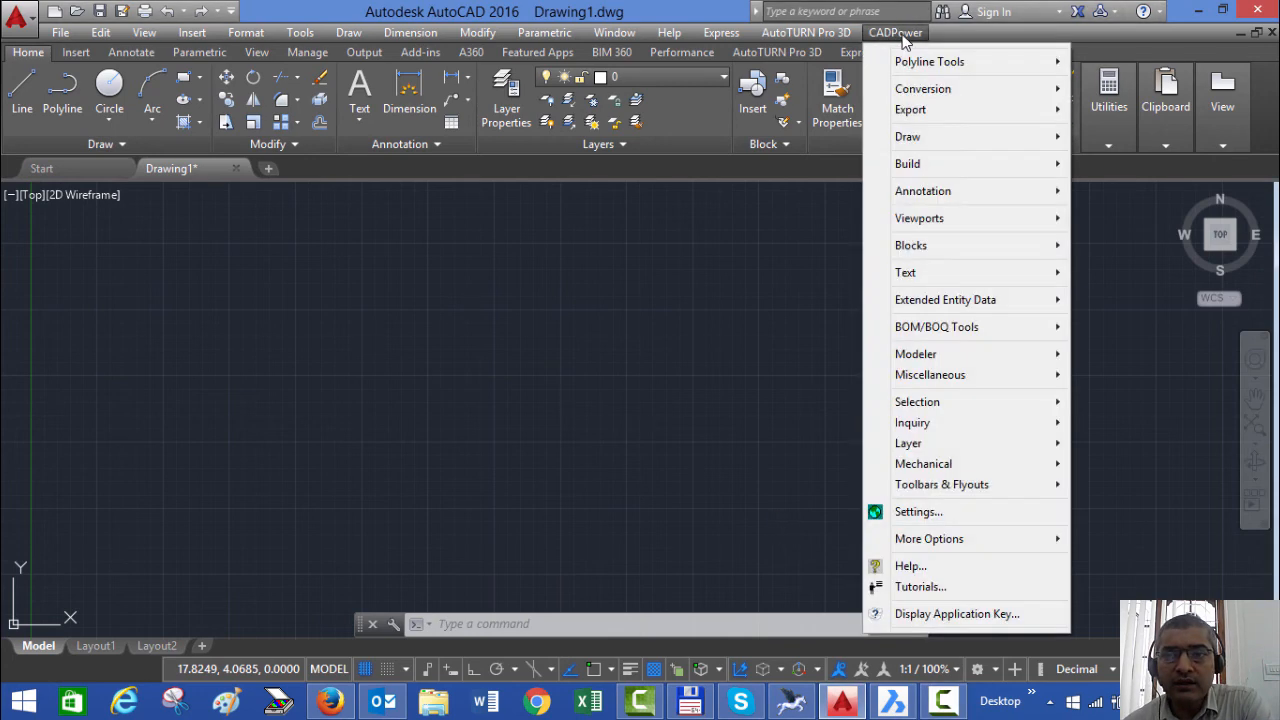
pyautogui.moveTo(929, 61)
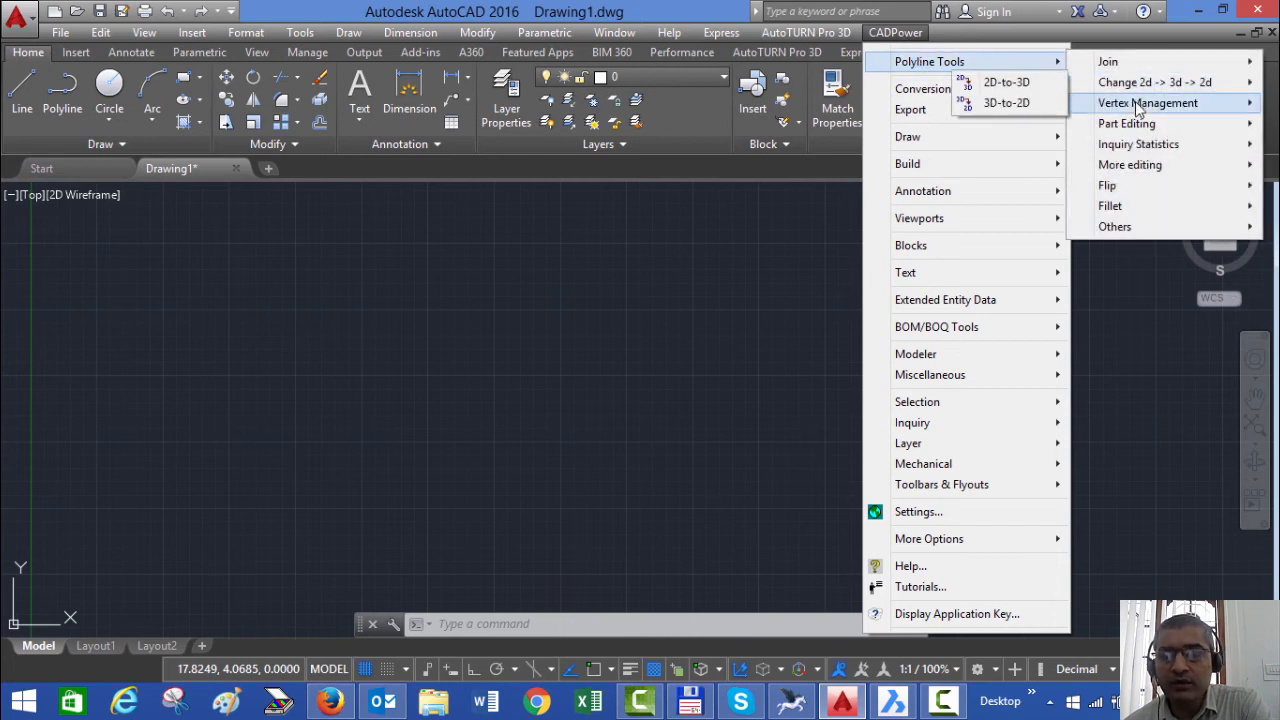
pyautogui.moveTo(1147, 103)
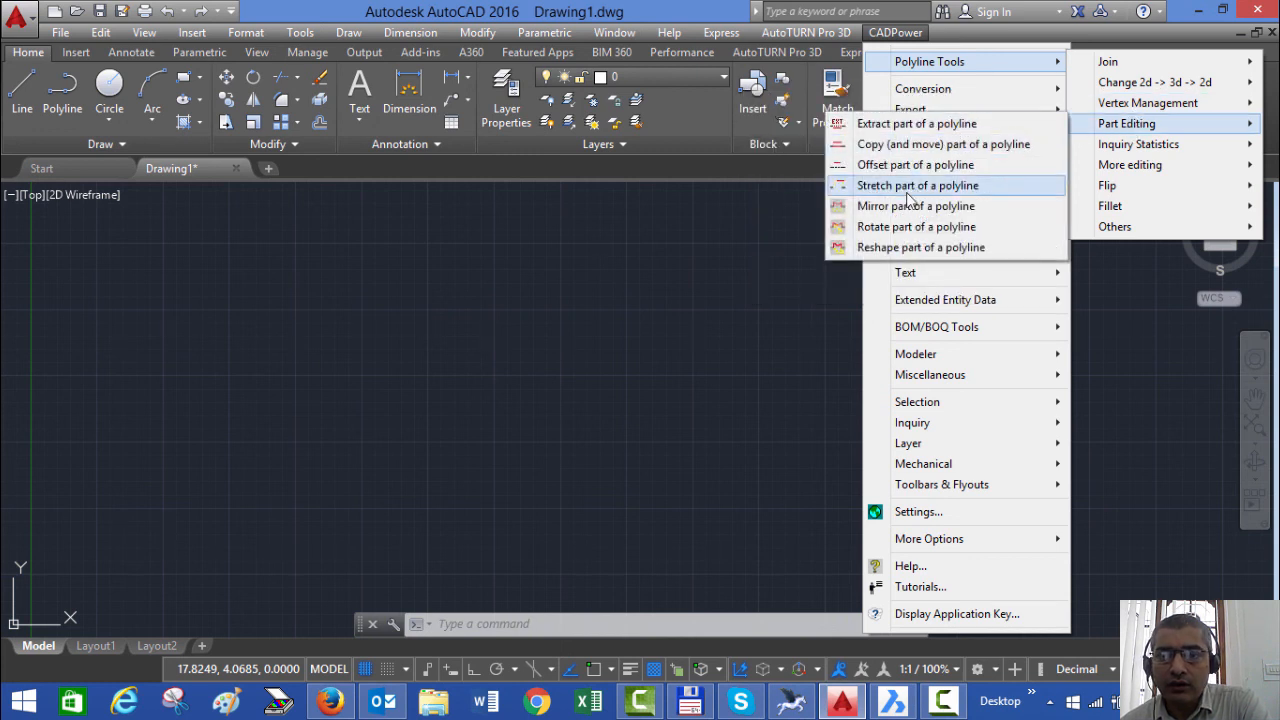
pyautogui.moveTo(917, 123)
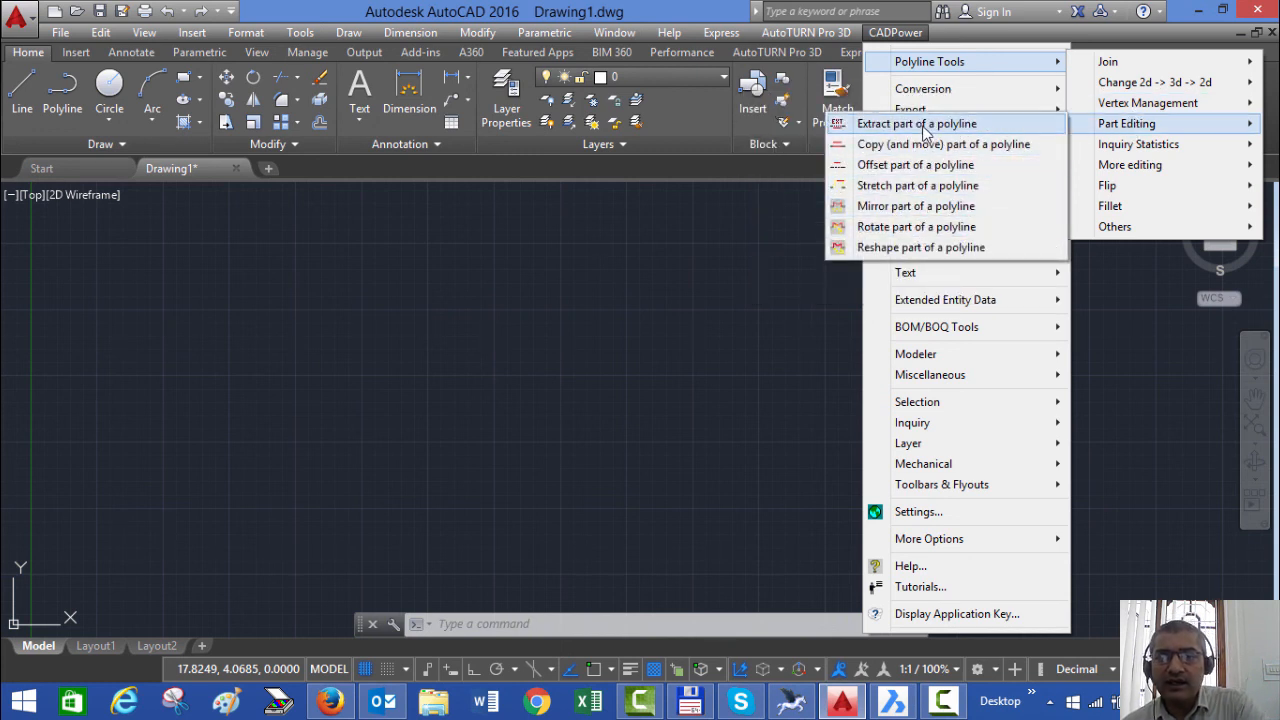
pyautogui.moveTo(917, 185)
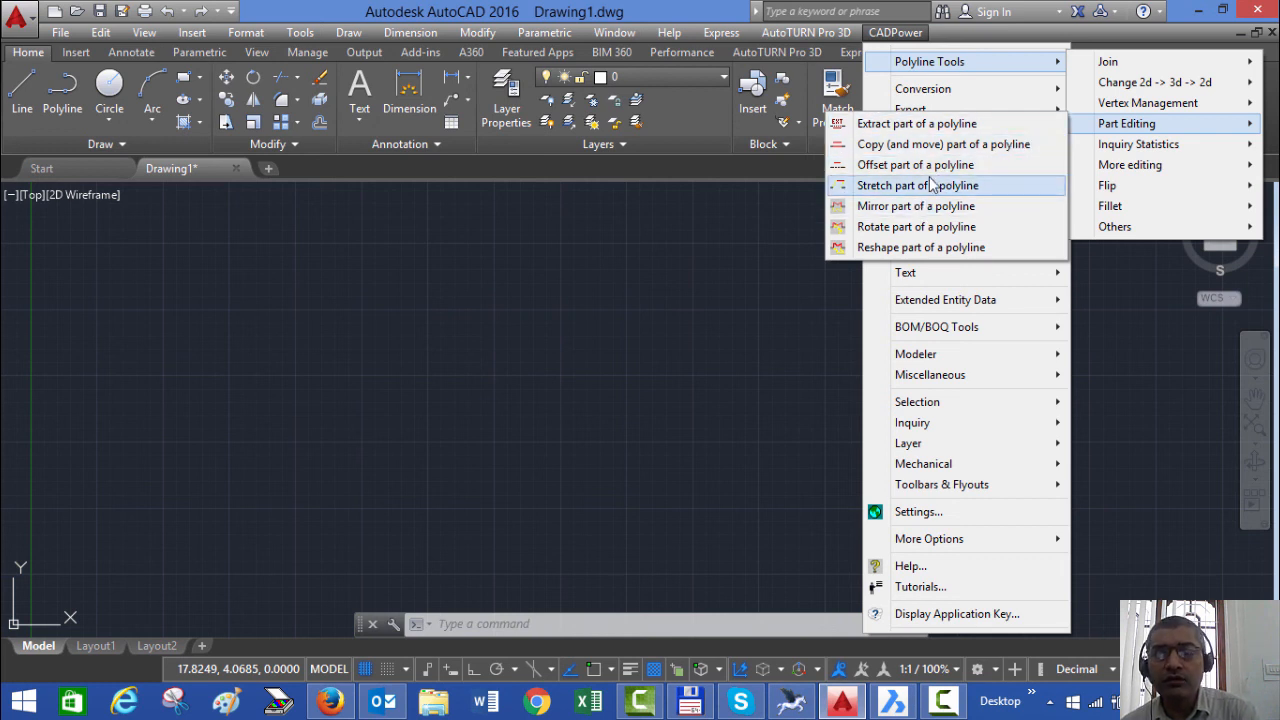
pyautogui.moveTo(893, 165)
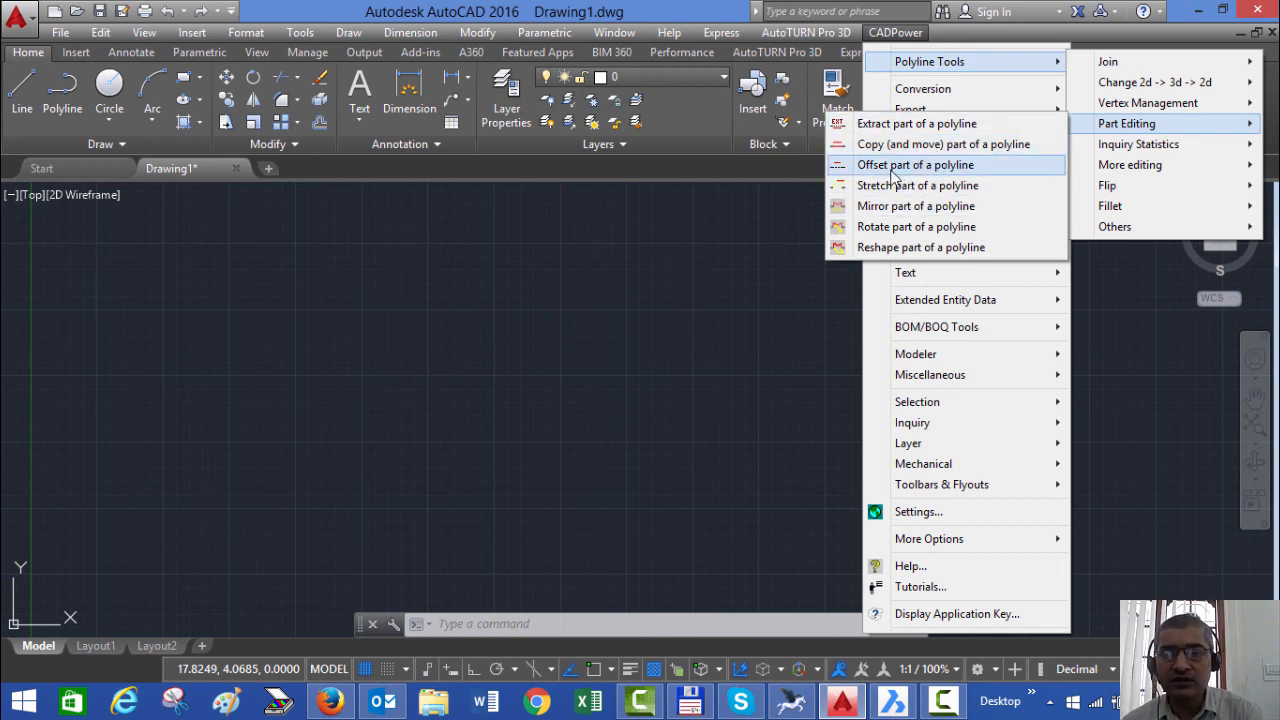